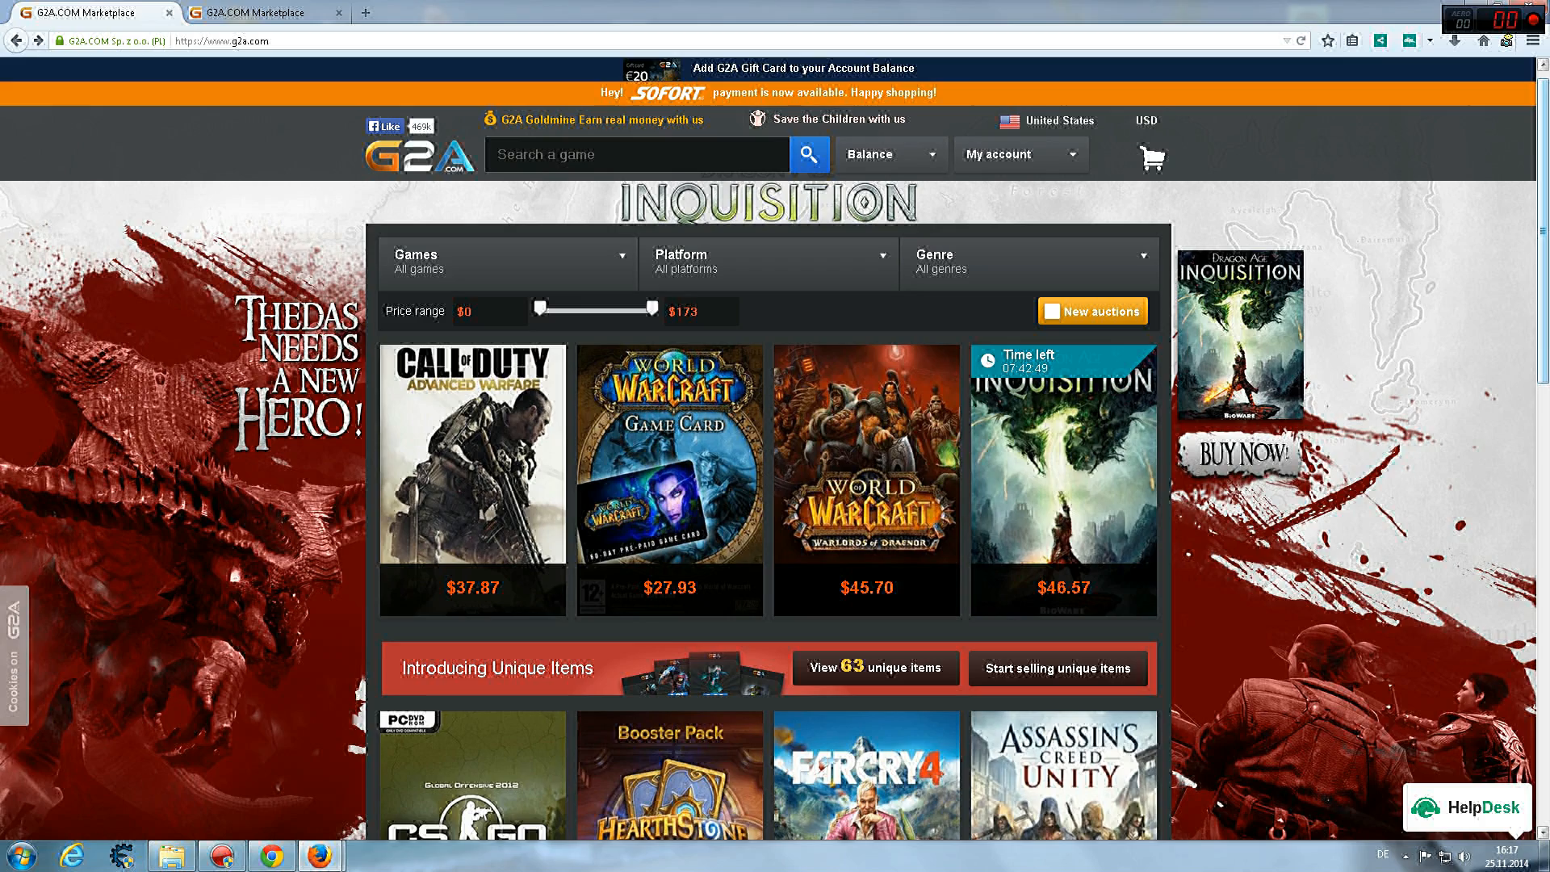
Step: Browse the G2A listings and view the Call of Duty: Advanced Warfare Steam key page with its $41.66 offer
scroll("down", 3)
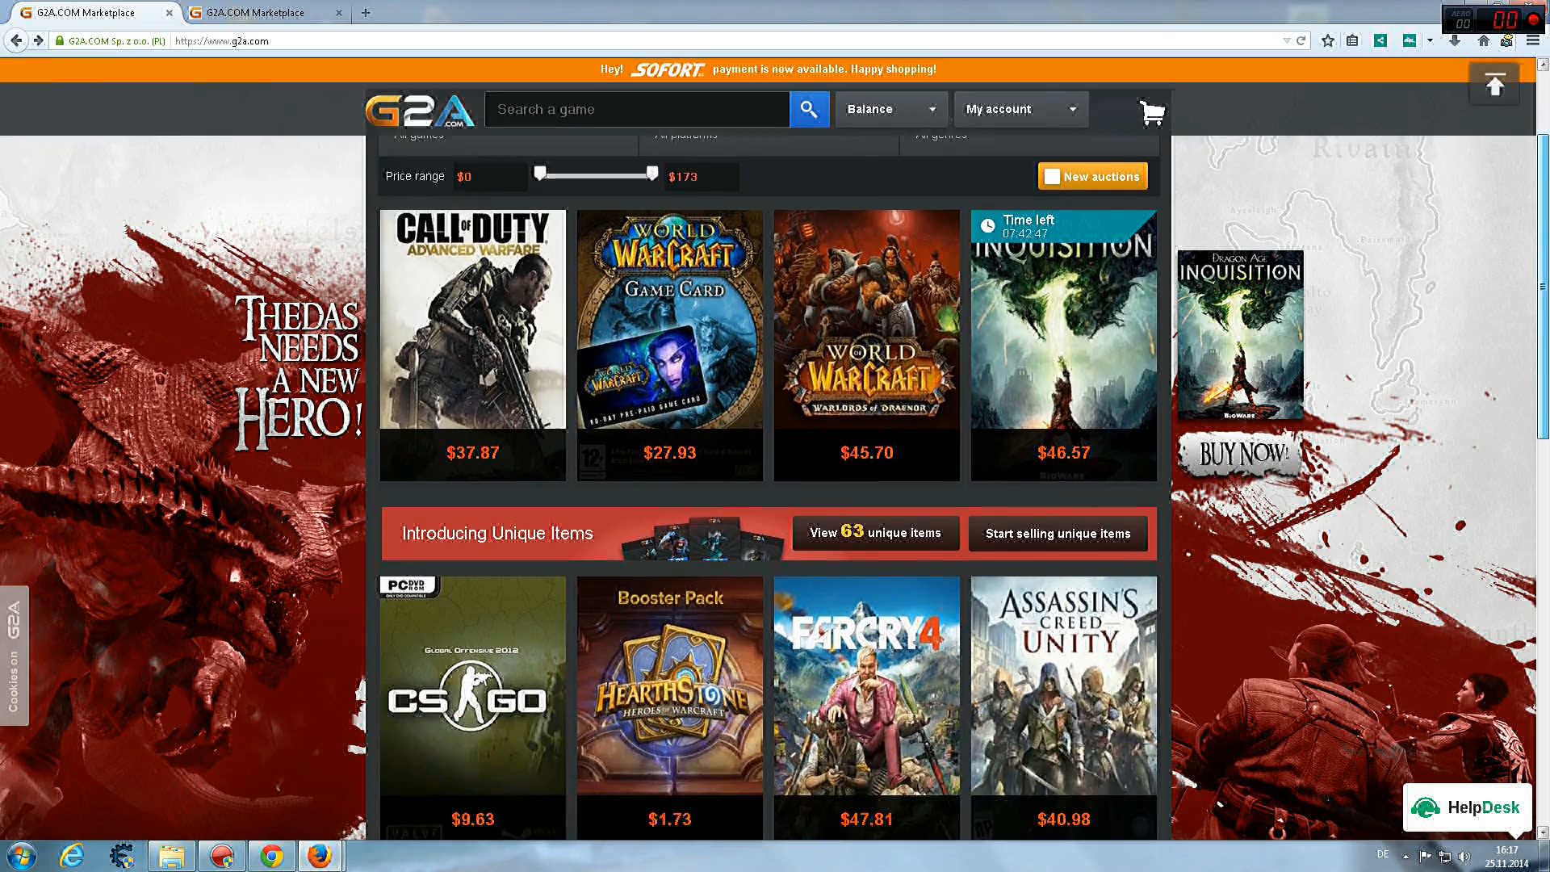
scroll("down", 3)
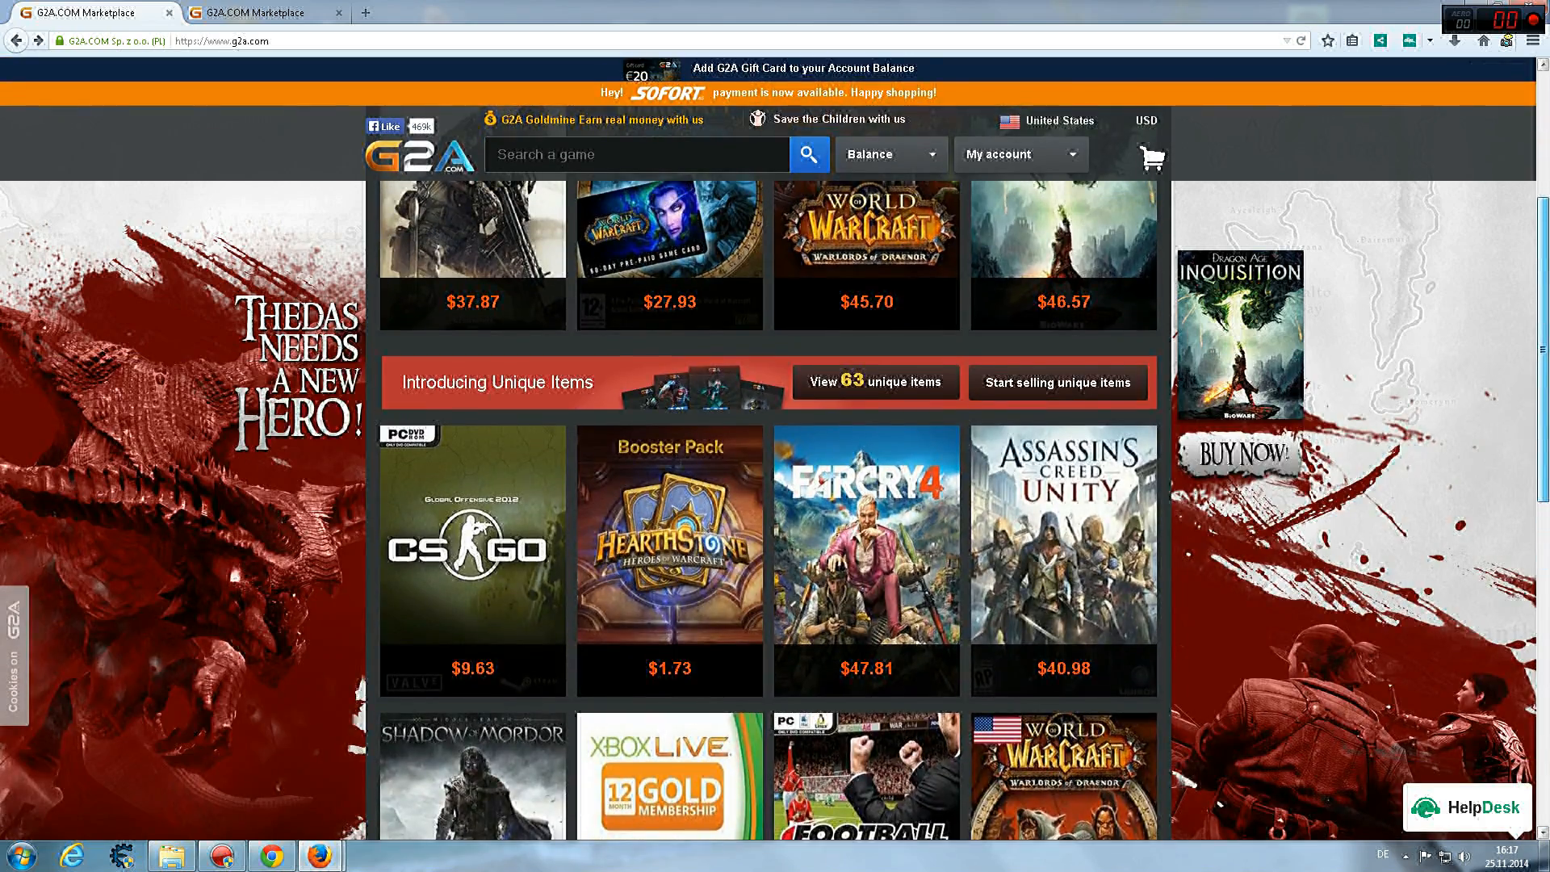
scroll("up", 3)
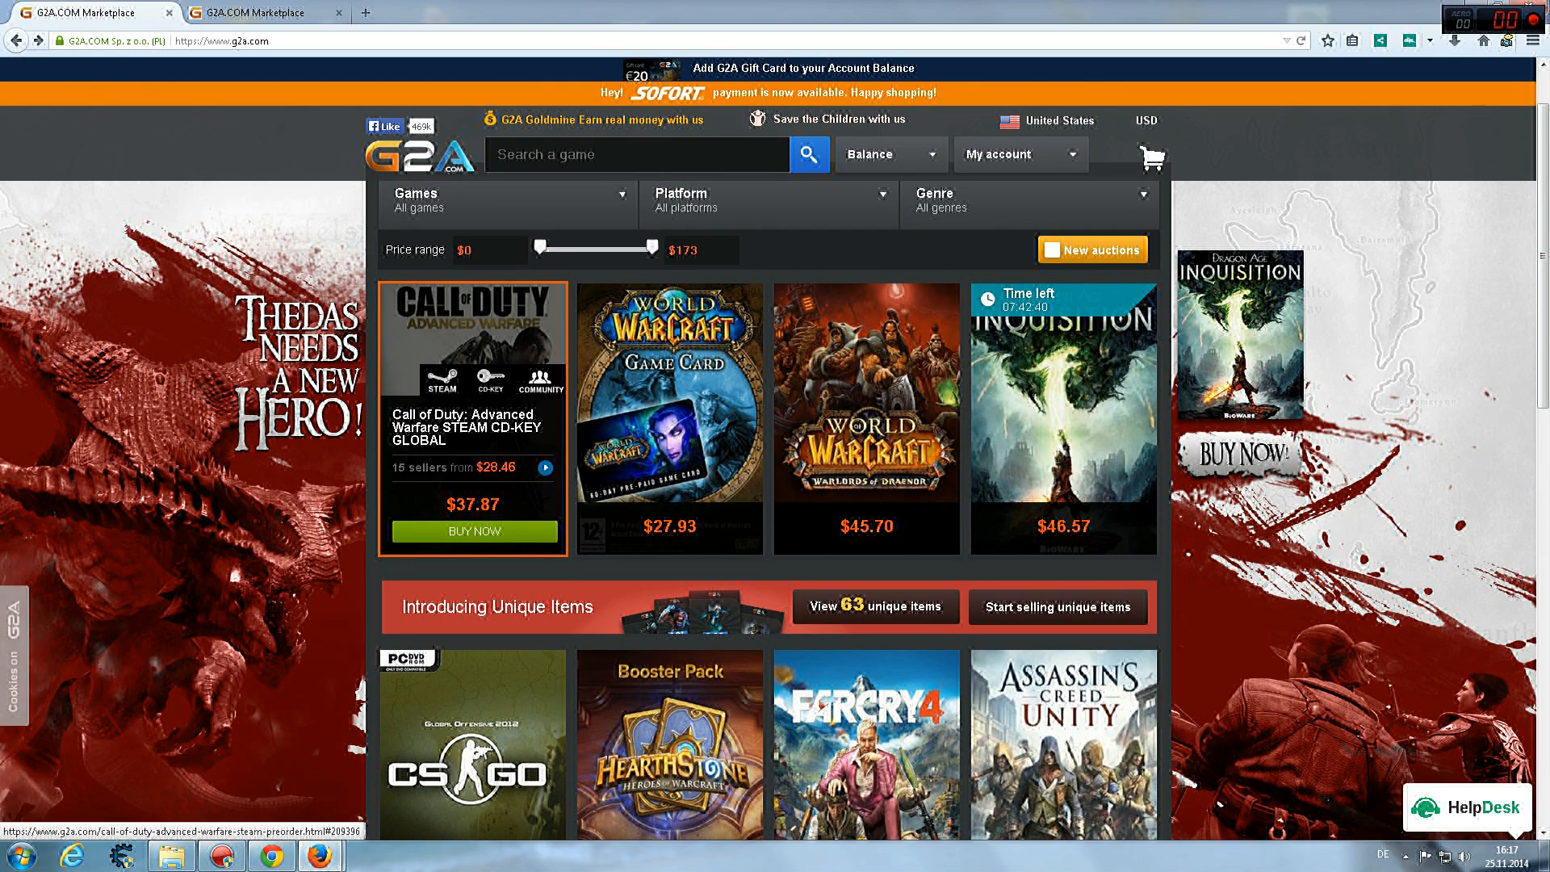
left_click(473, 415)
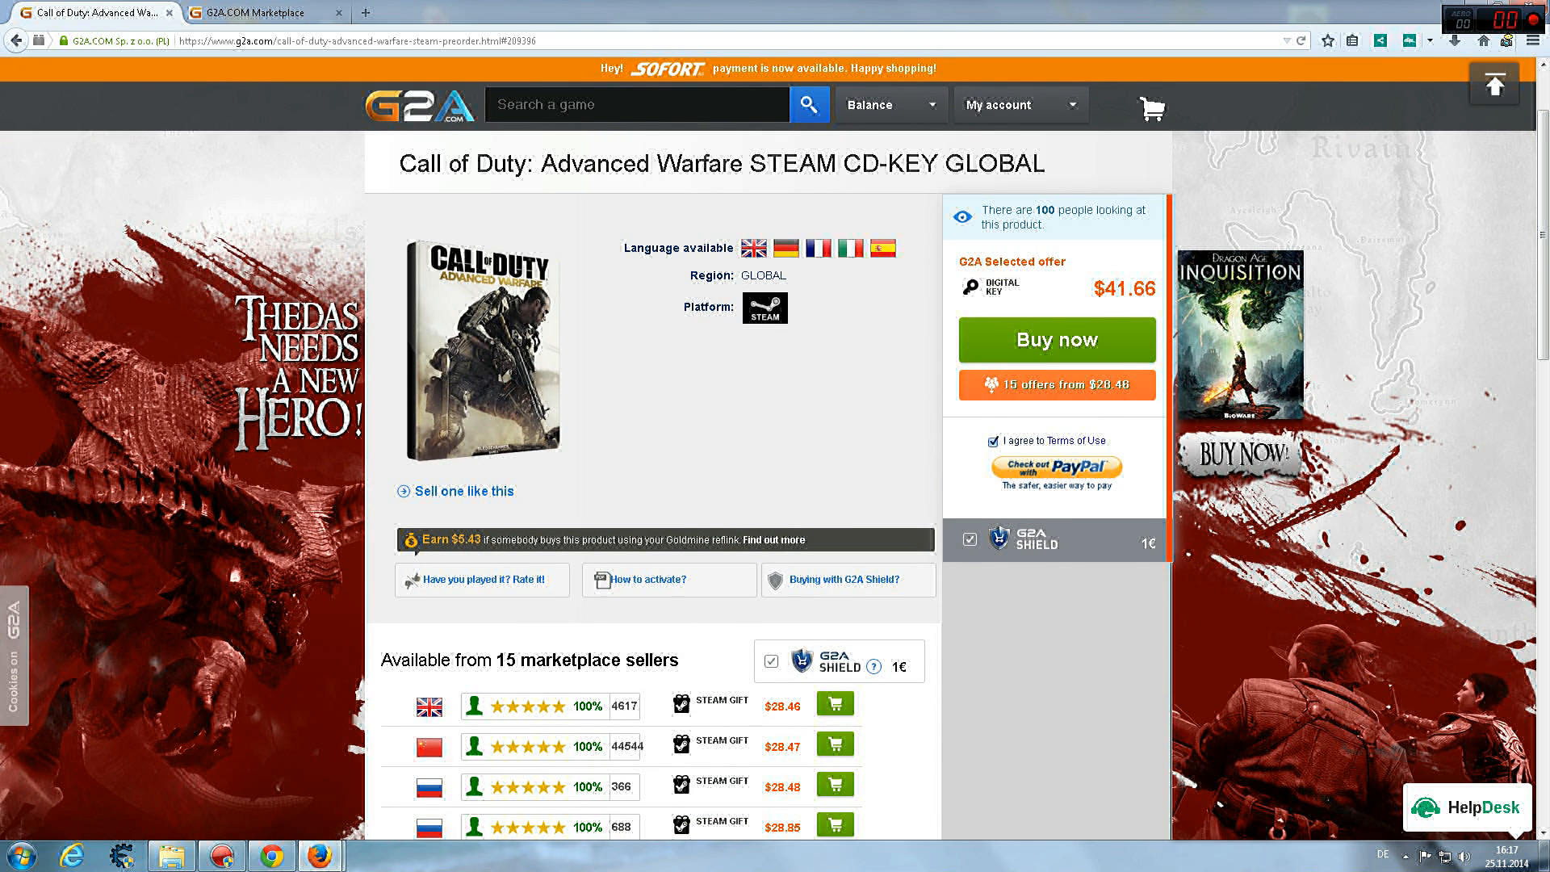
scroll("down", 3)
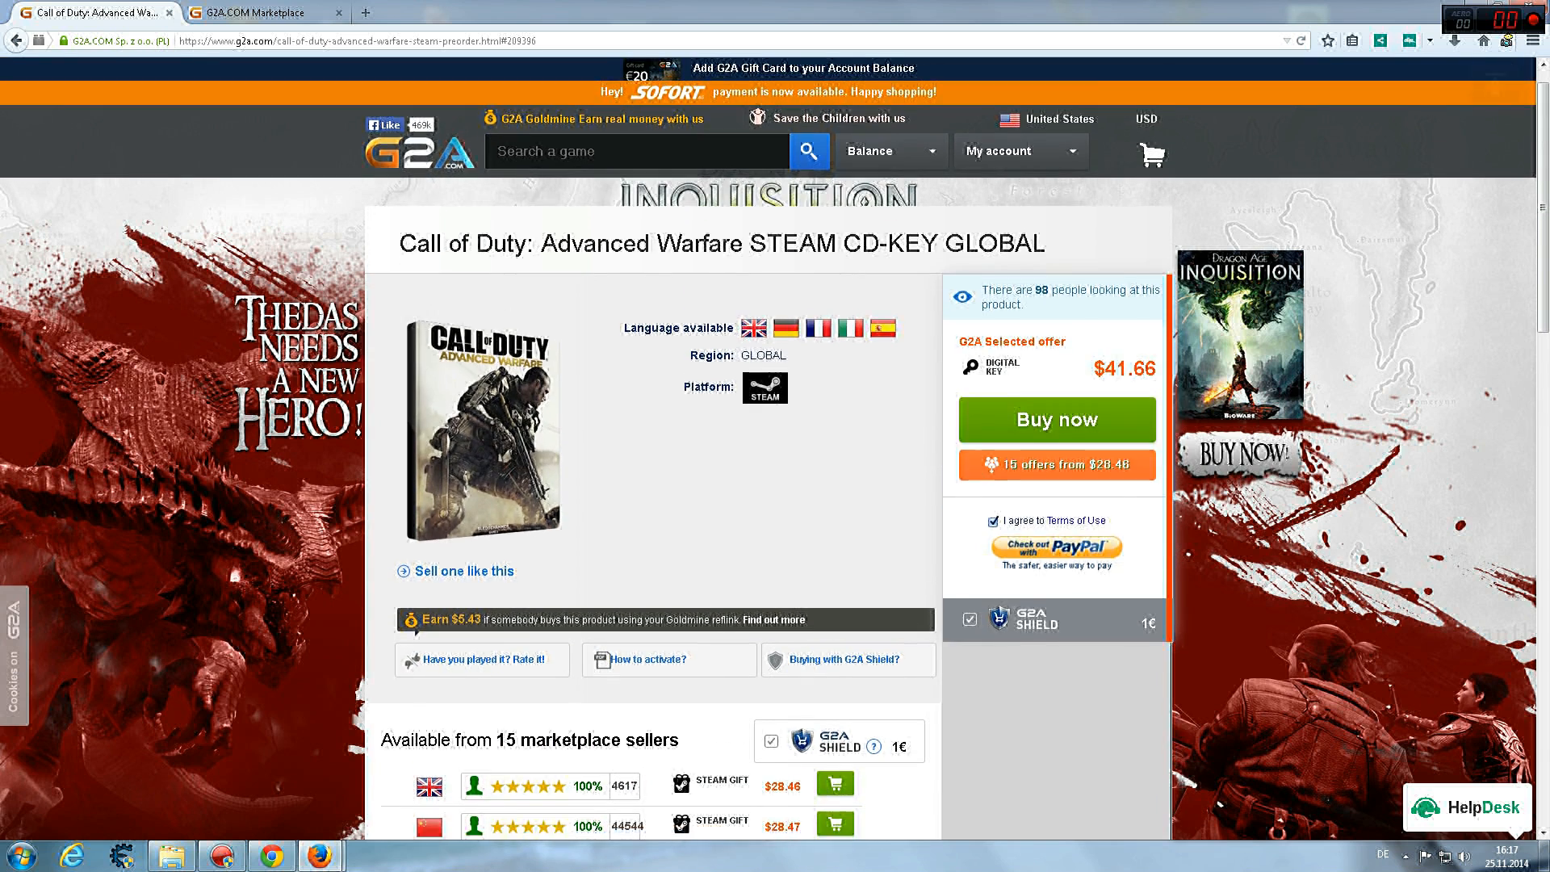
scroll("down", 3)
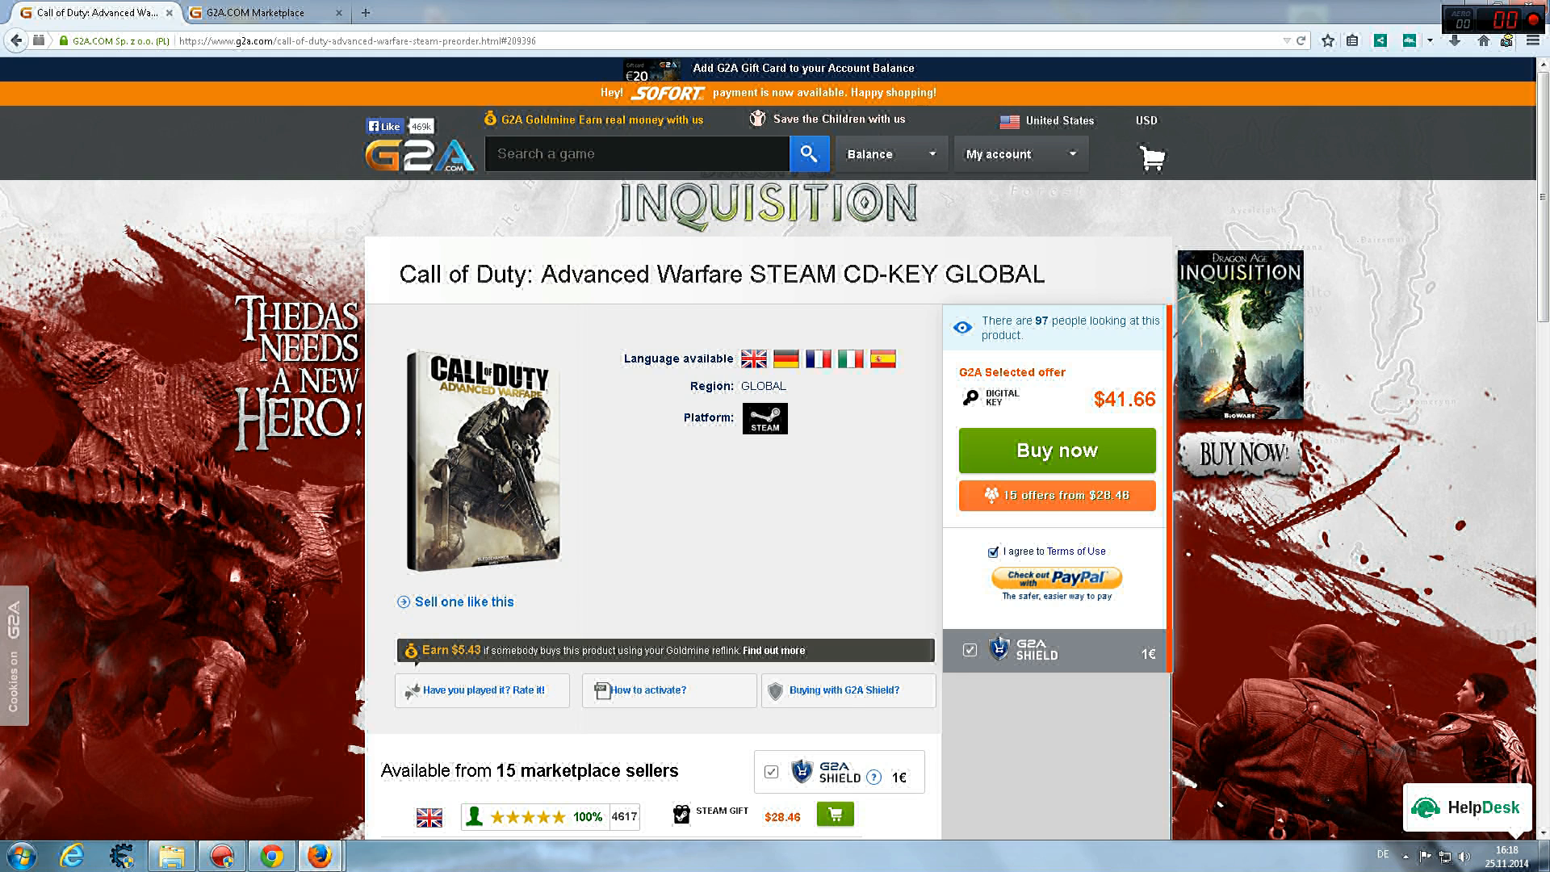
scroll("down", 3)
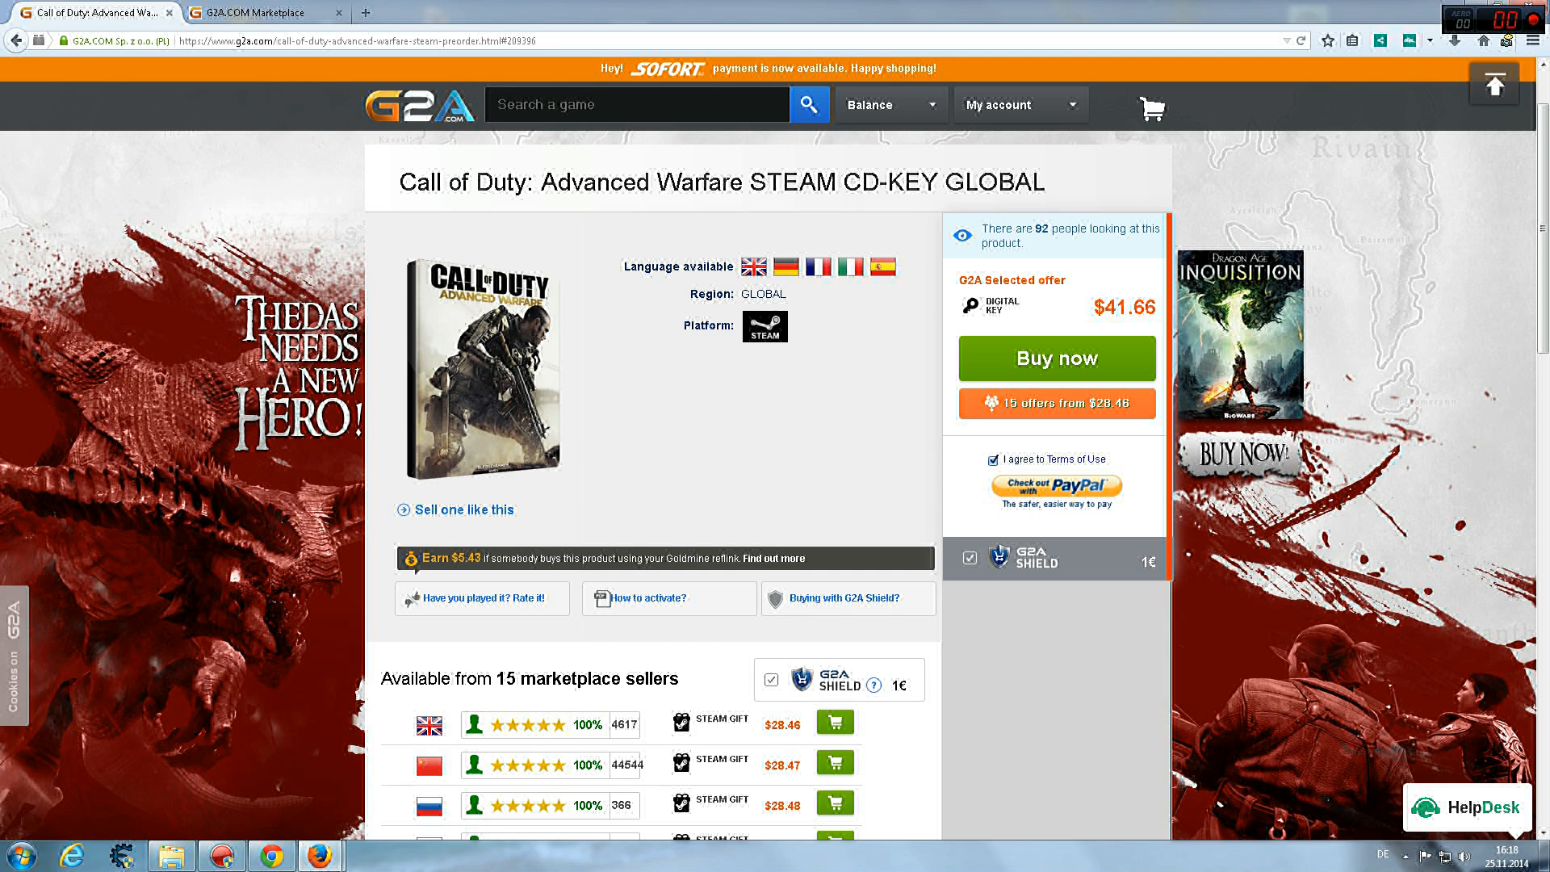
scroll("down", 3)
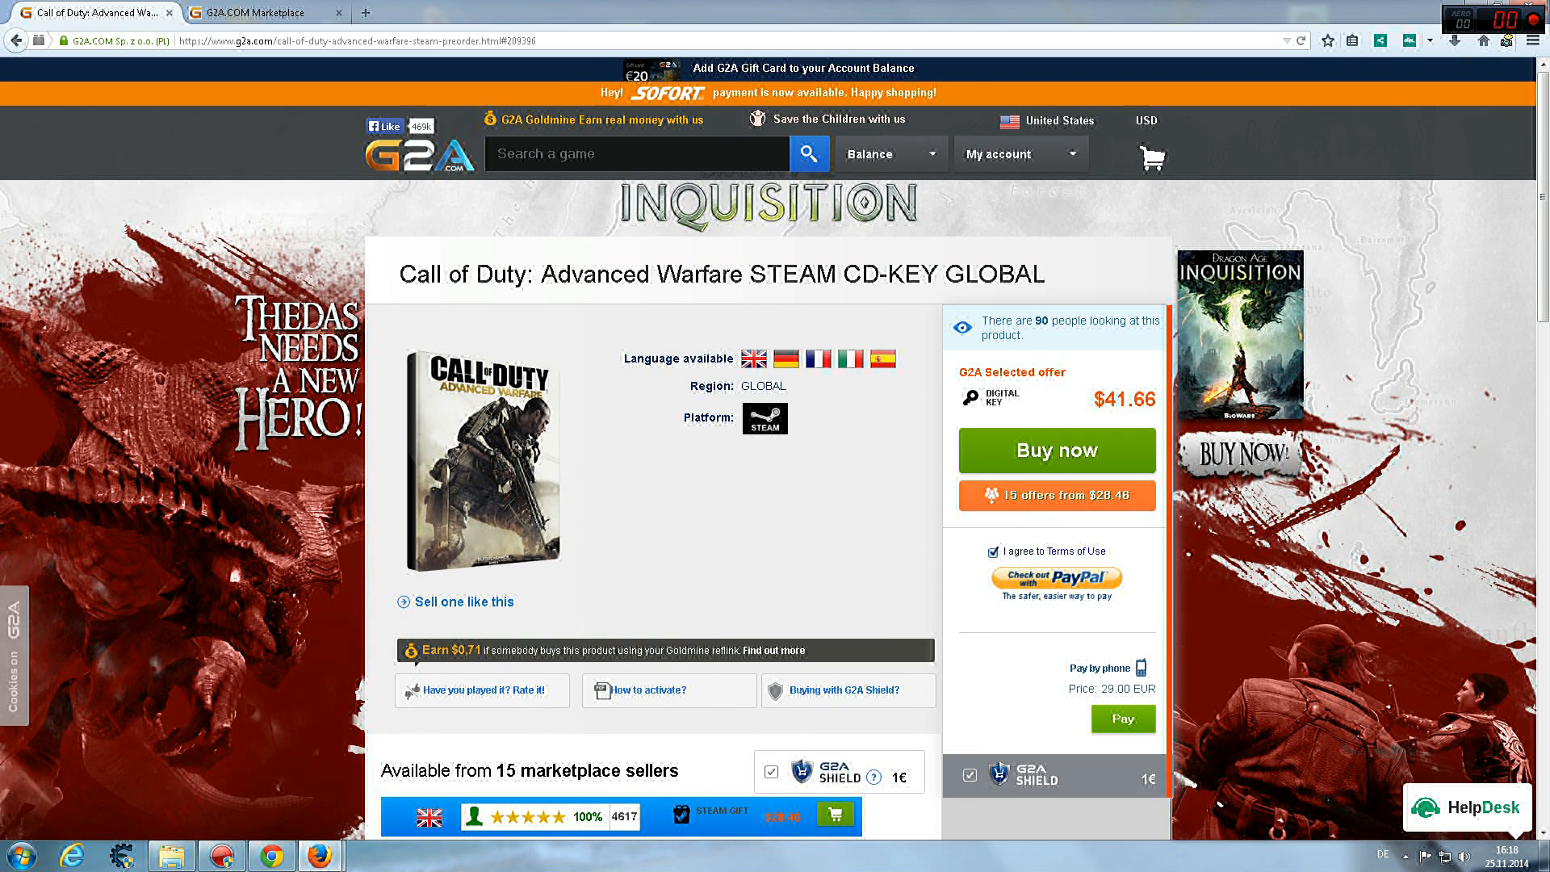
scroll("down", 3)
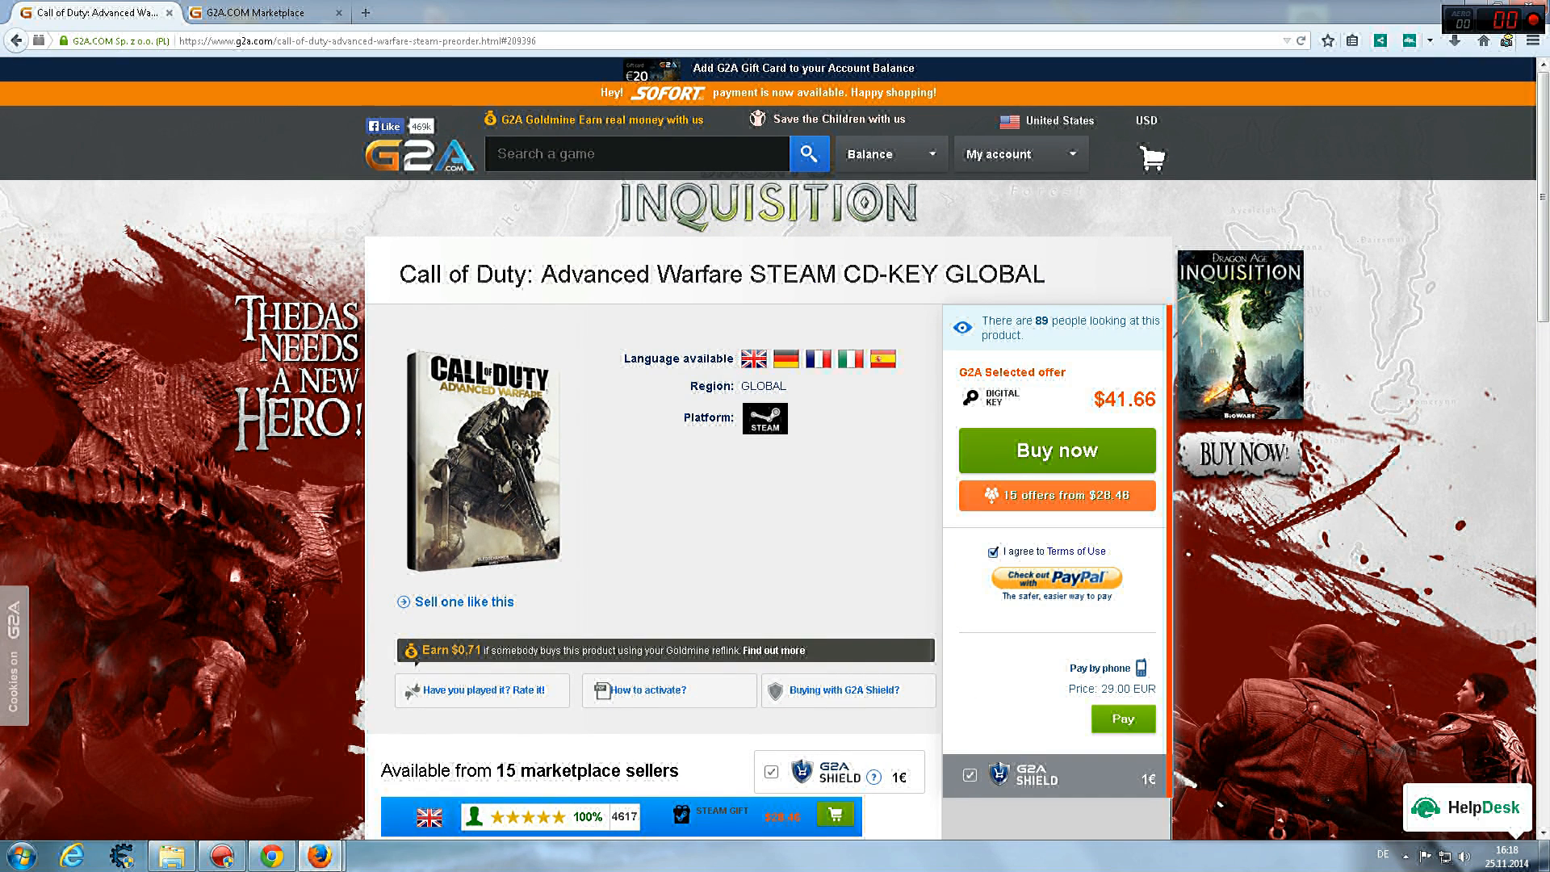
left_click(636, 154)
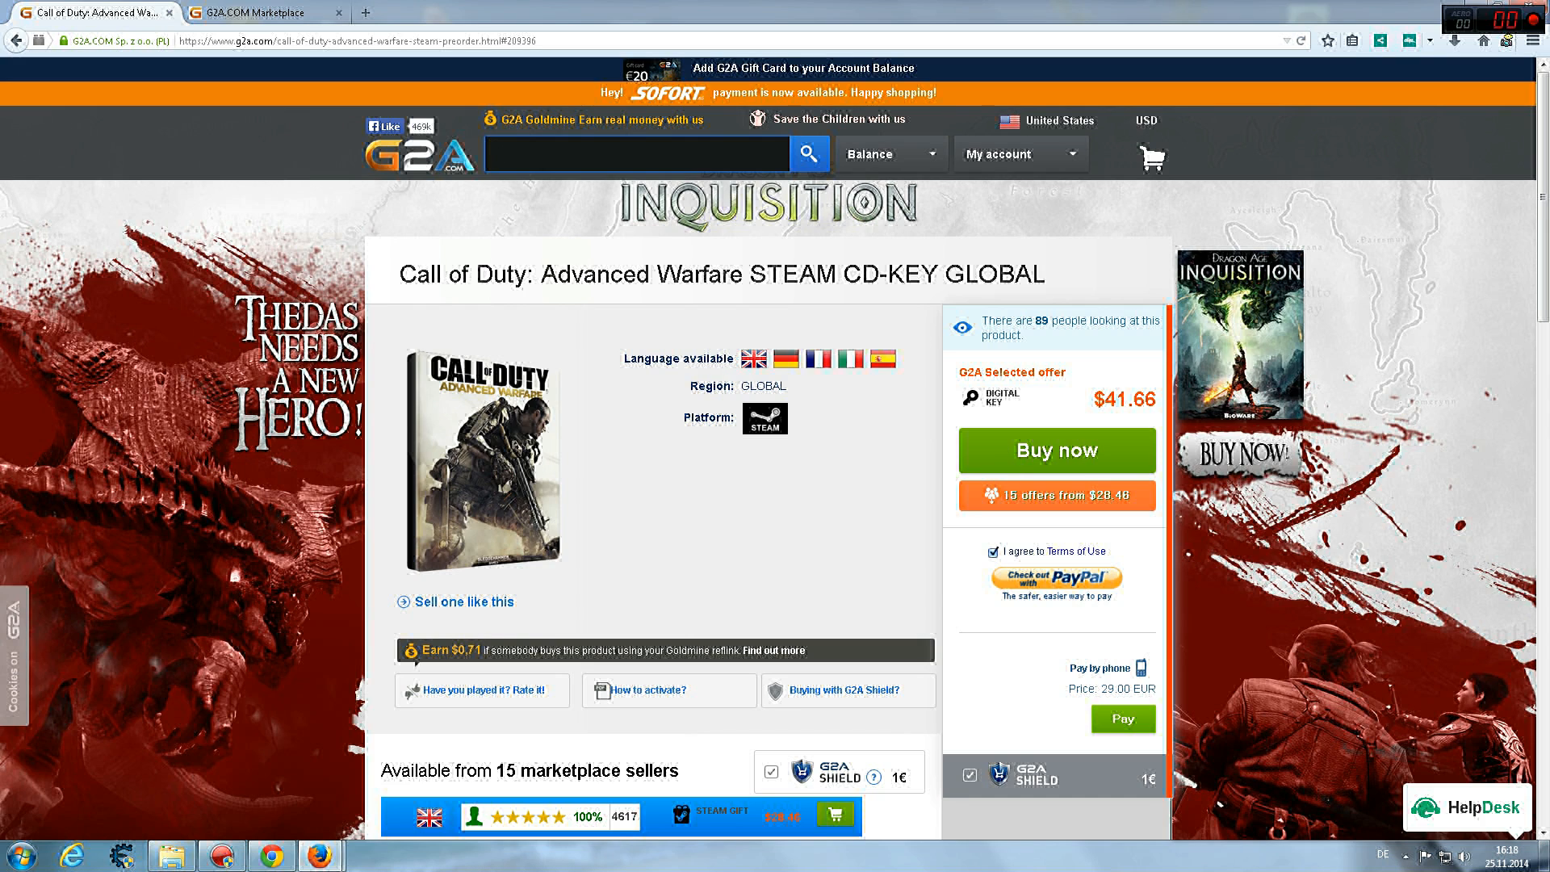
mouse_move(598, 118)
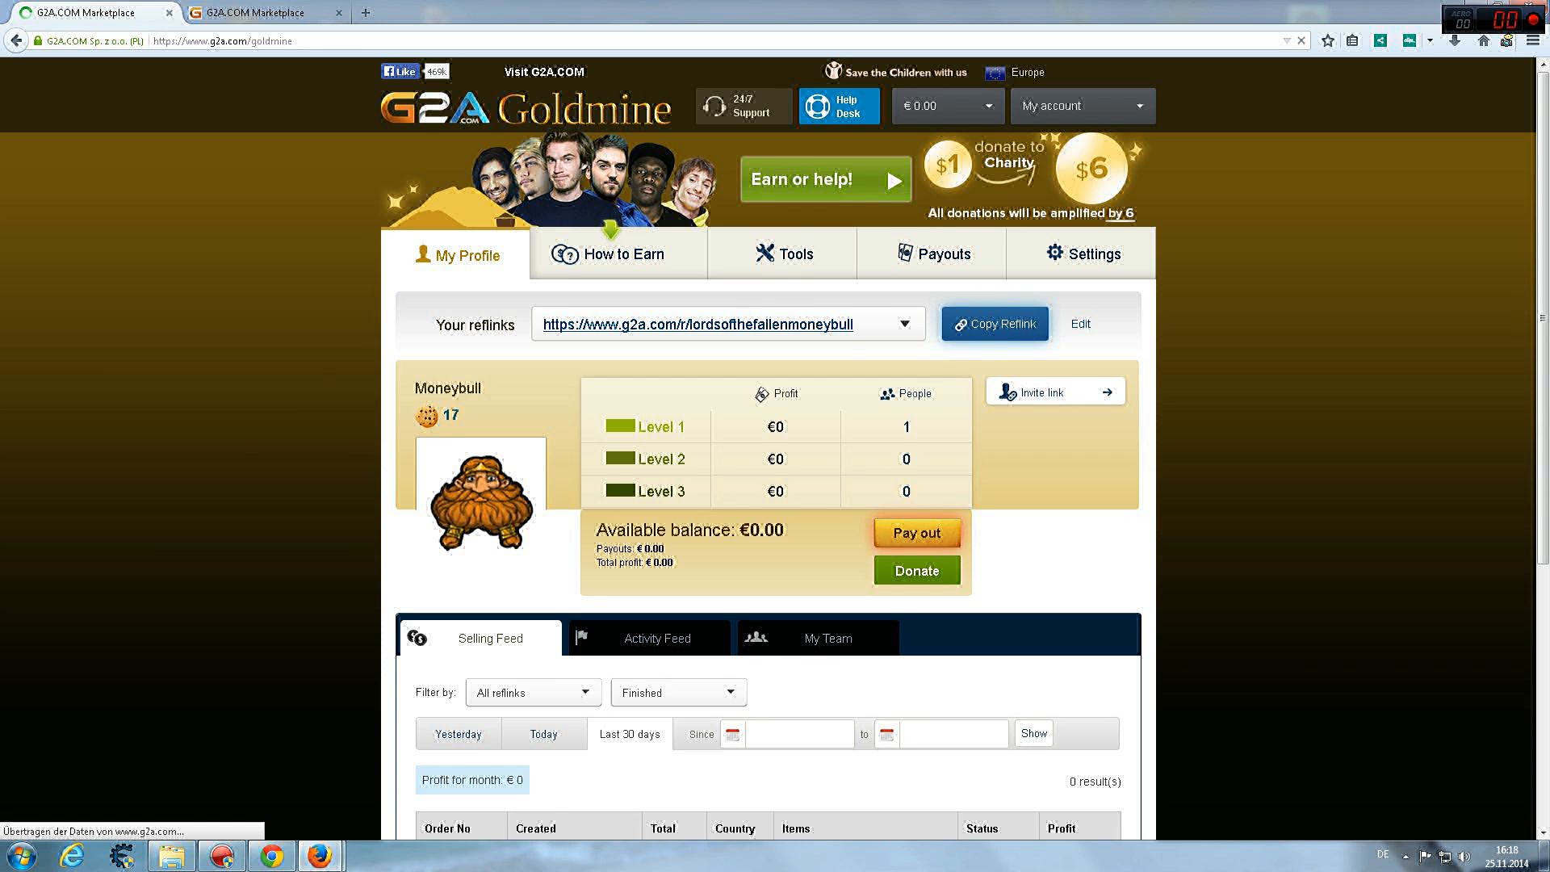
Step: Review the Goldmine Activity Feed, then the Selling Feed filtered to Today and Yesterday
left_click(650, 638)
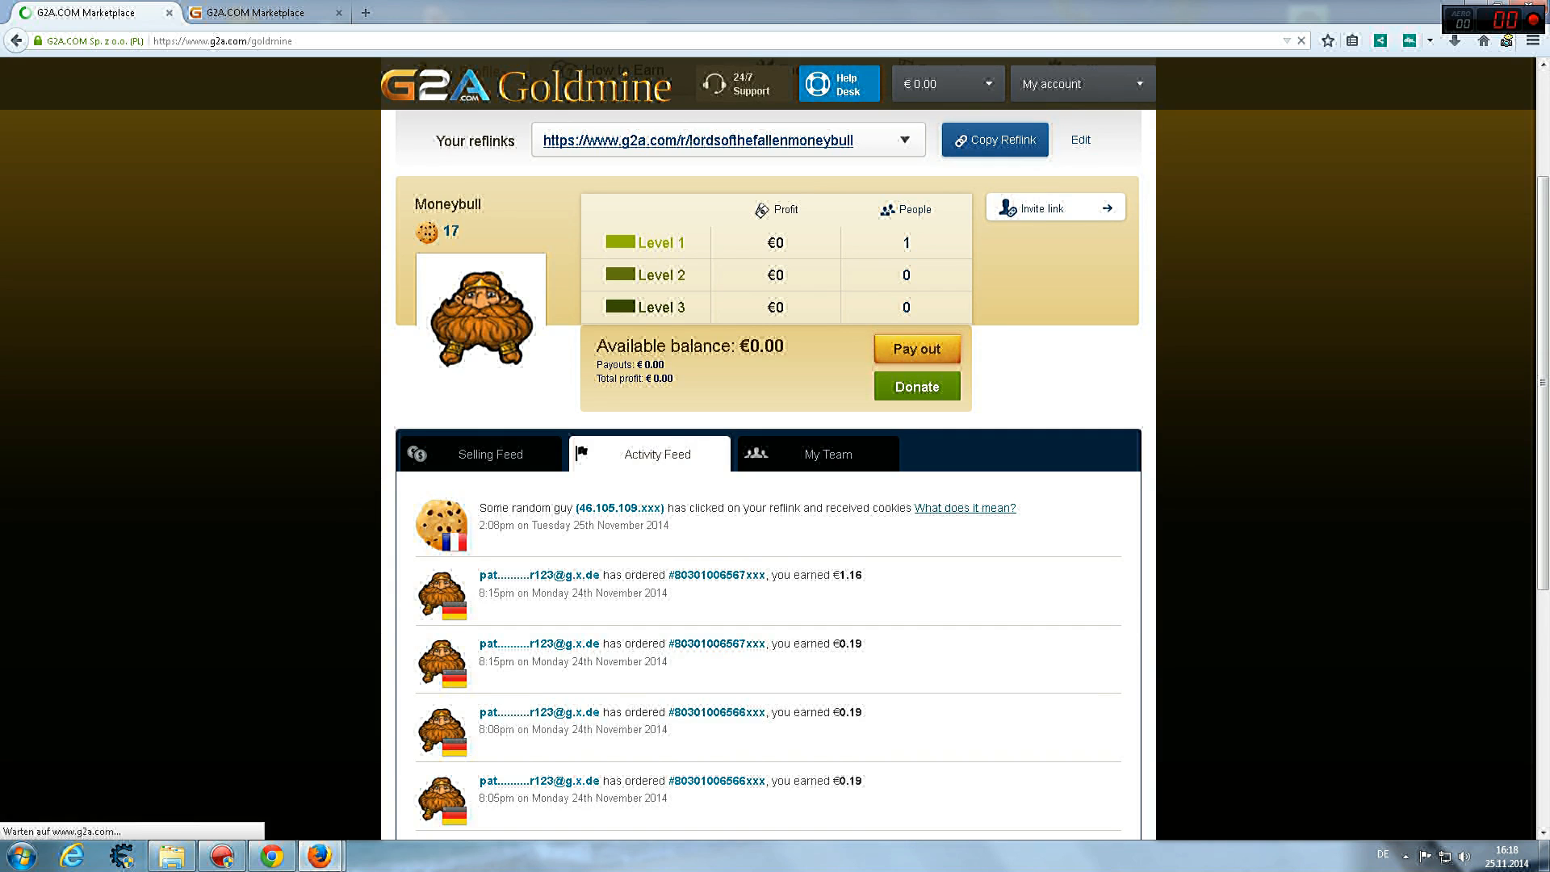
left_click(491, 454)
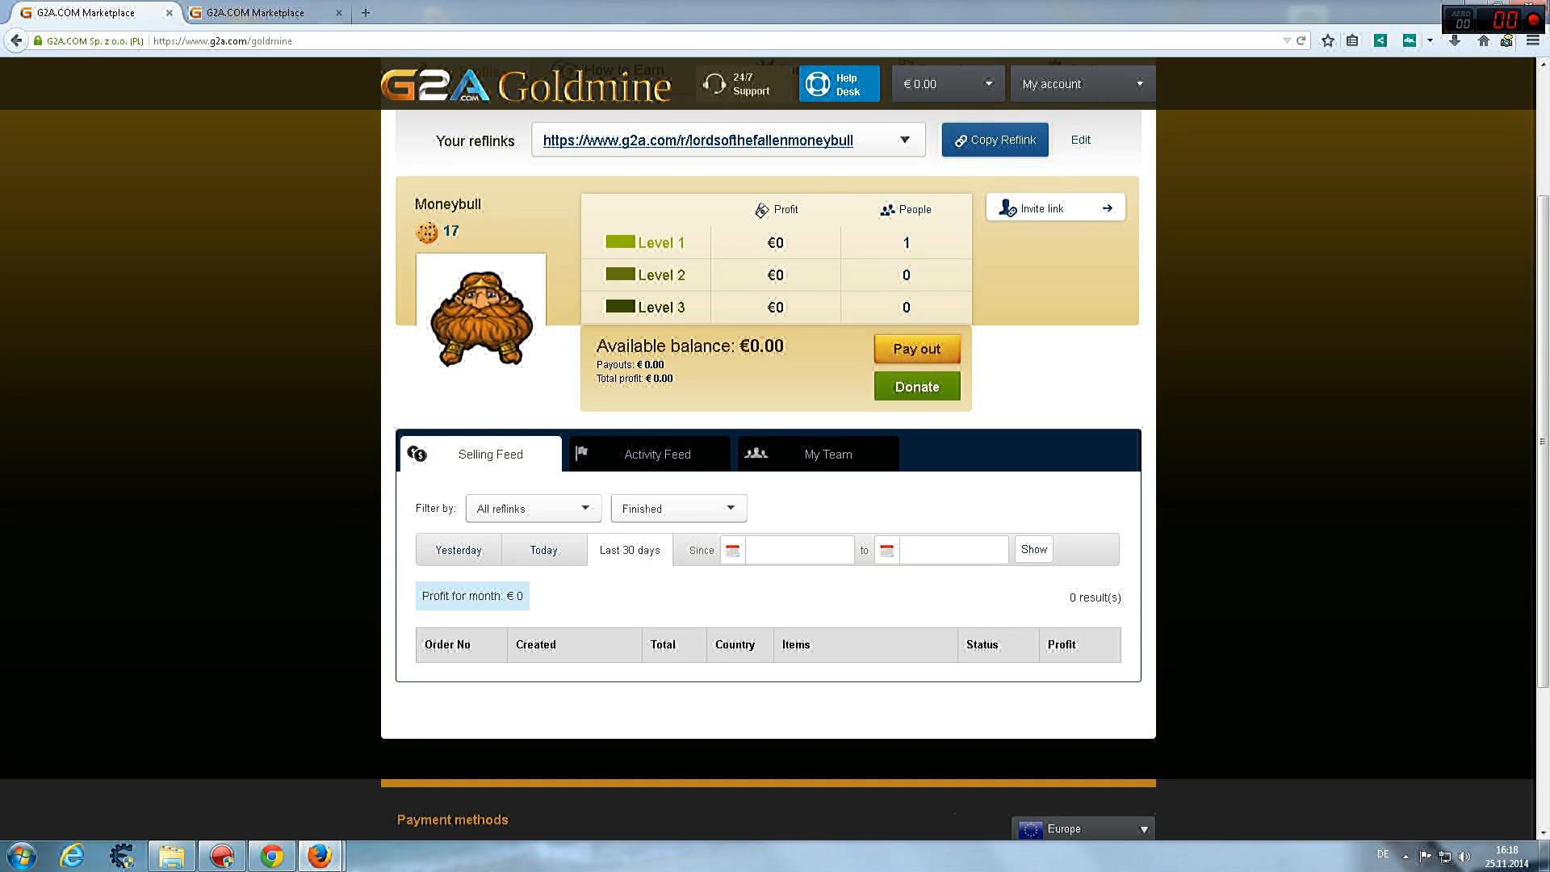
left_click(544, 549)
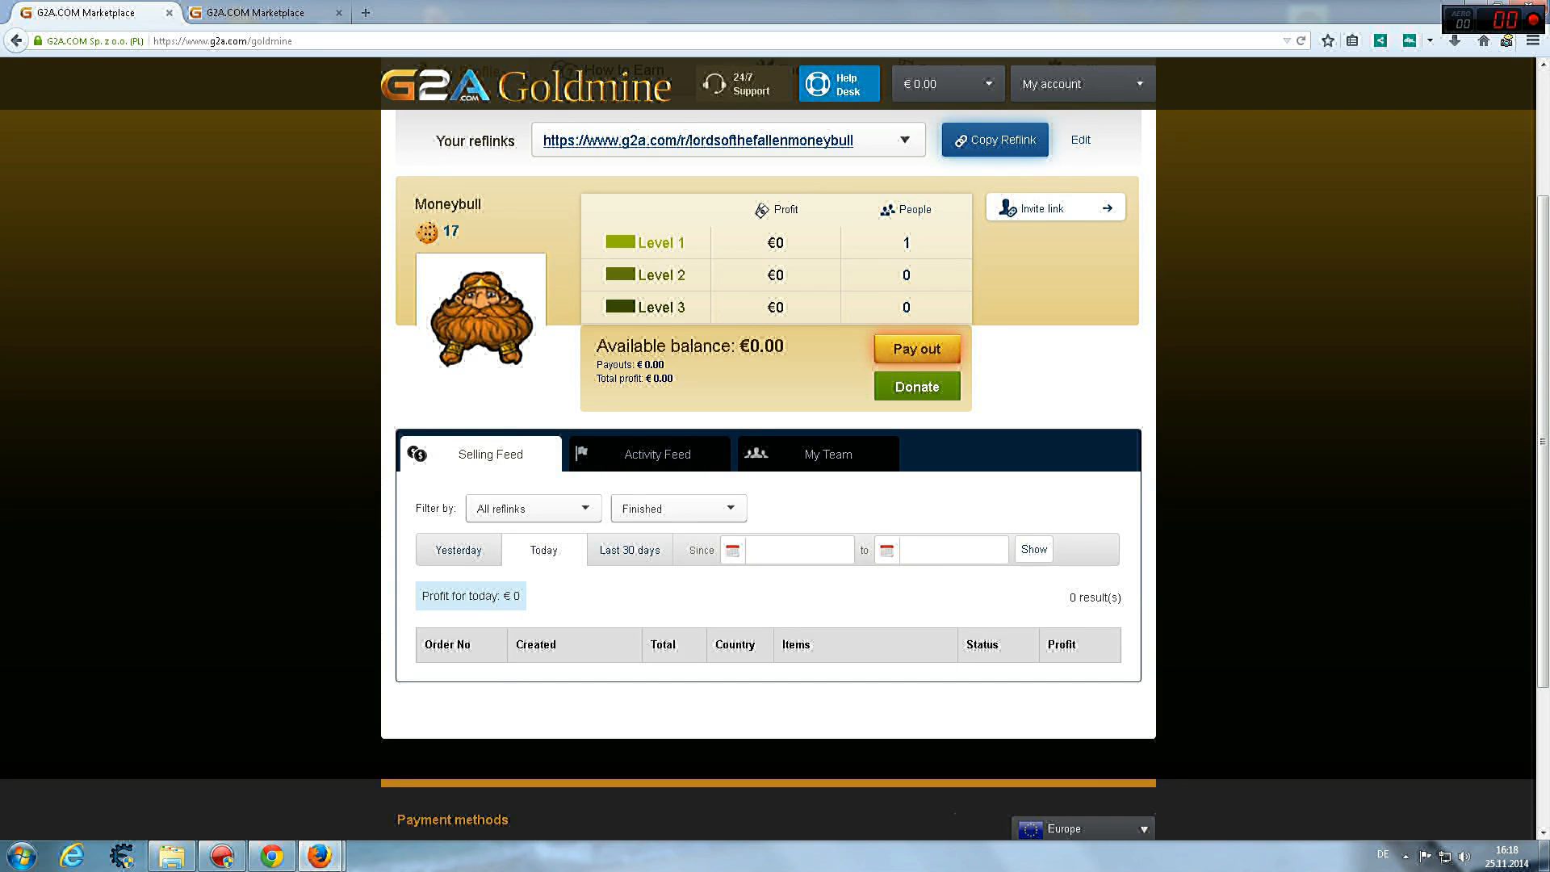
scroll("down", 3)
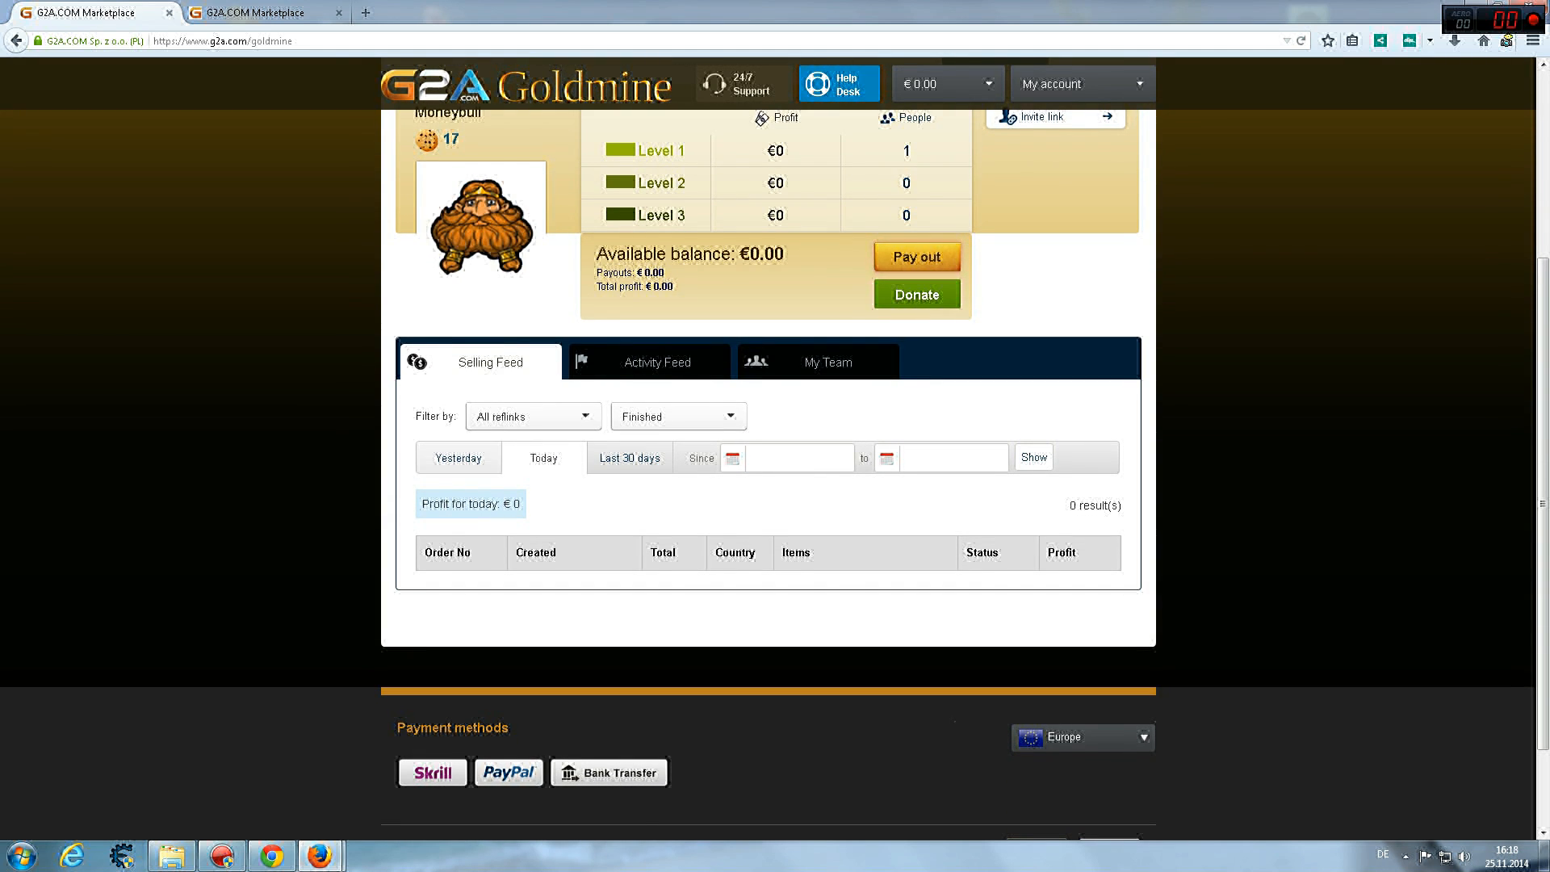
left_click(456, 457)
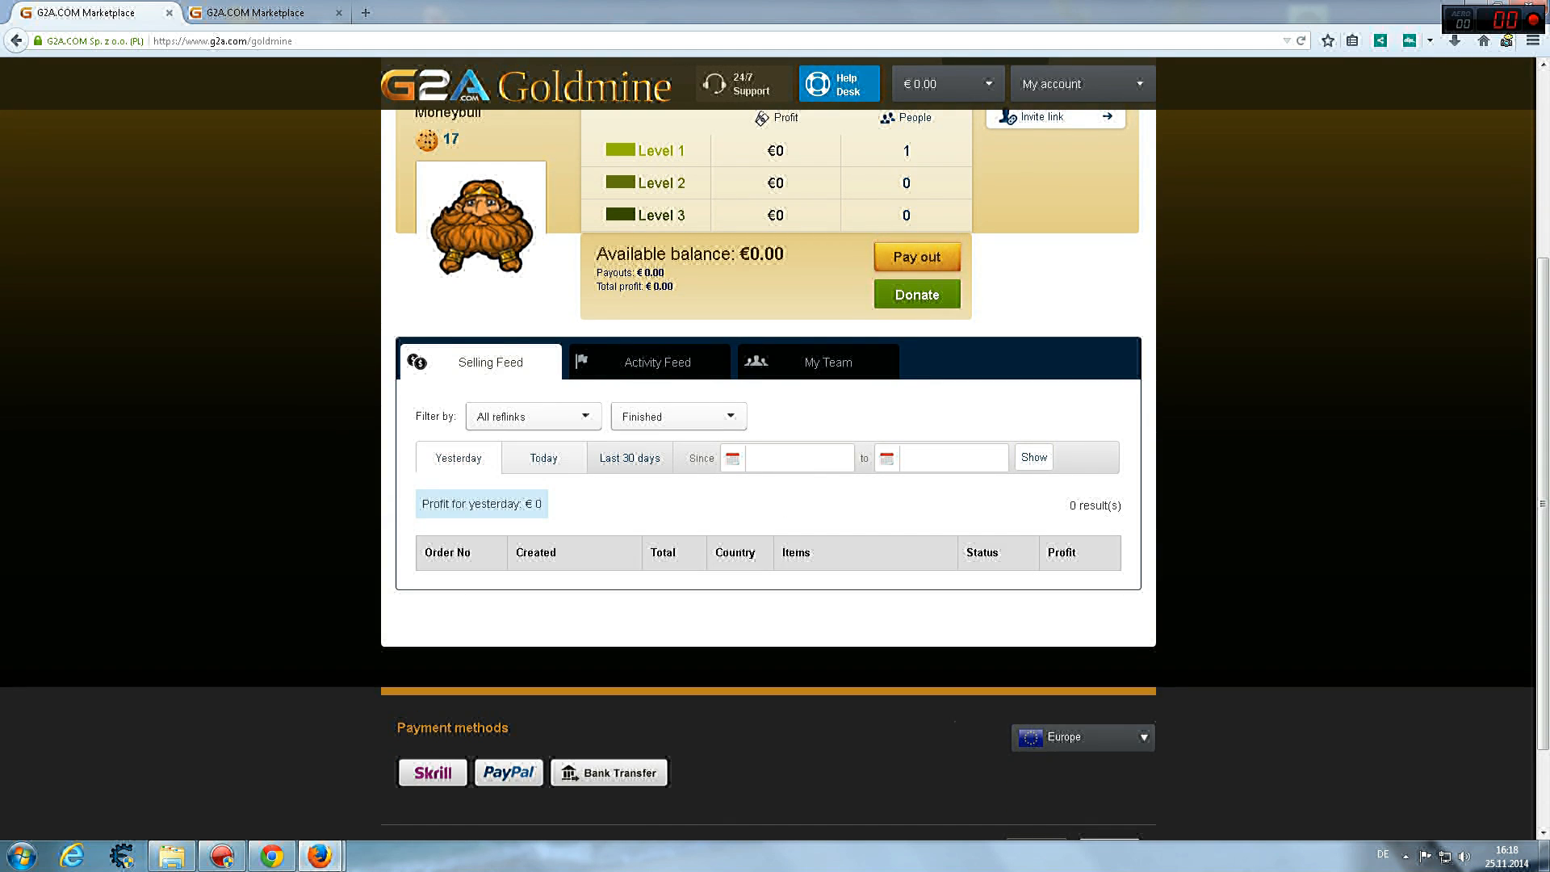
Step: Show the list of all nine reflinks with their views, profit and V/P ratio
left_click(676, 415)
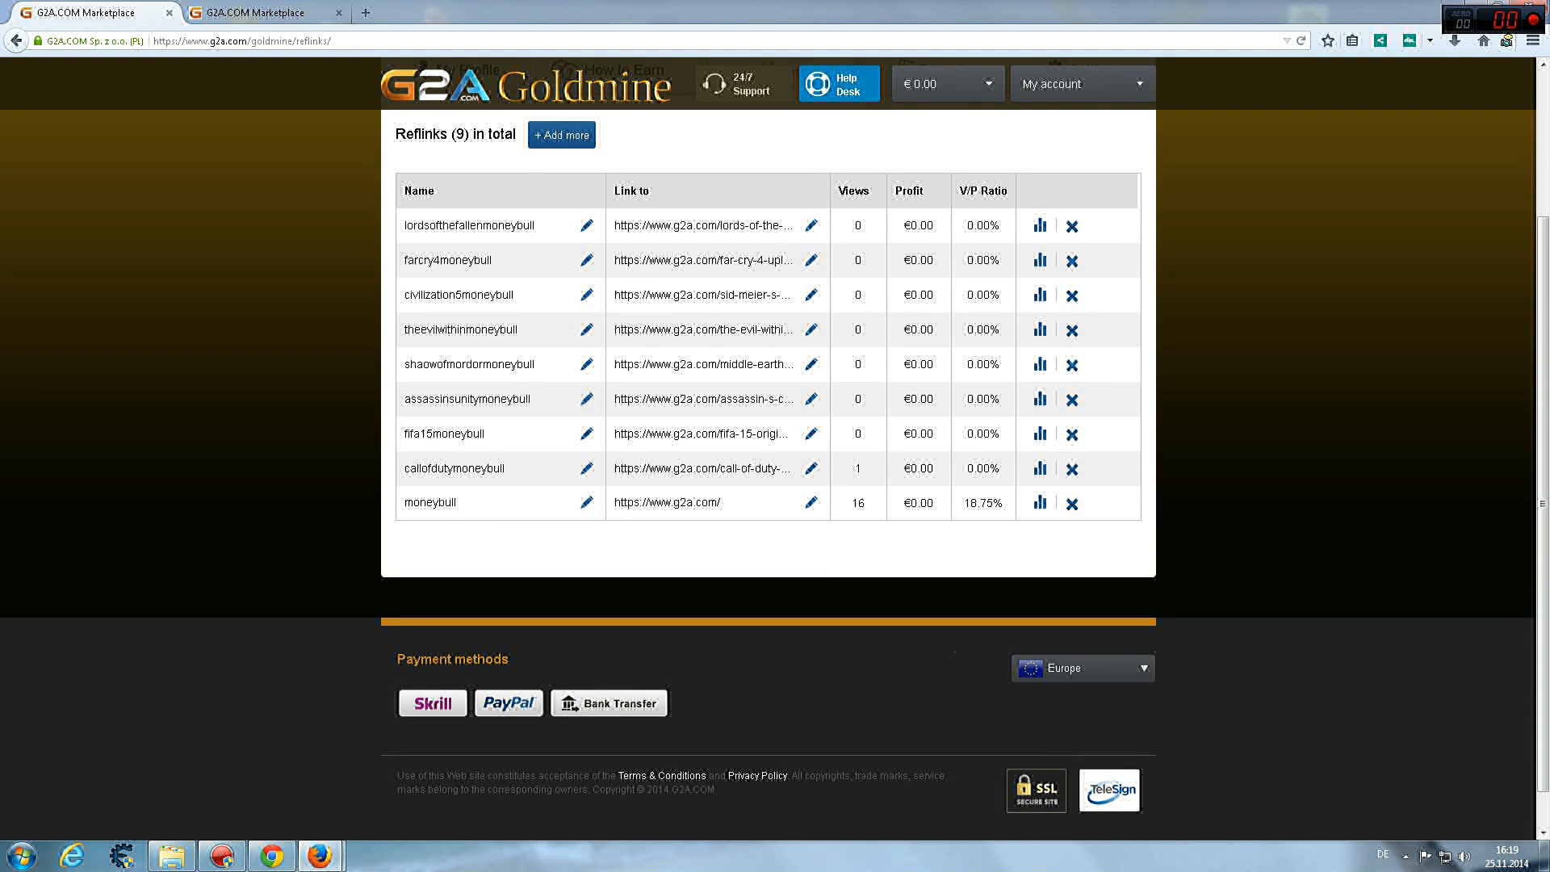
Step: Scroll through the Goldmine Tools page contents
scroll("down", 3)
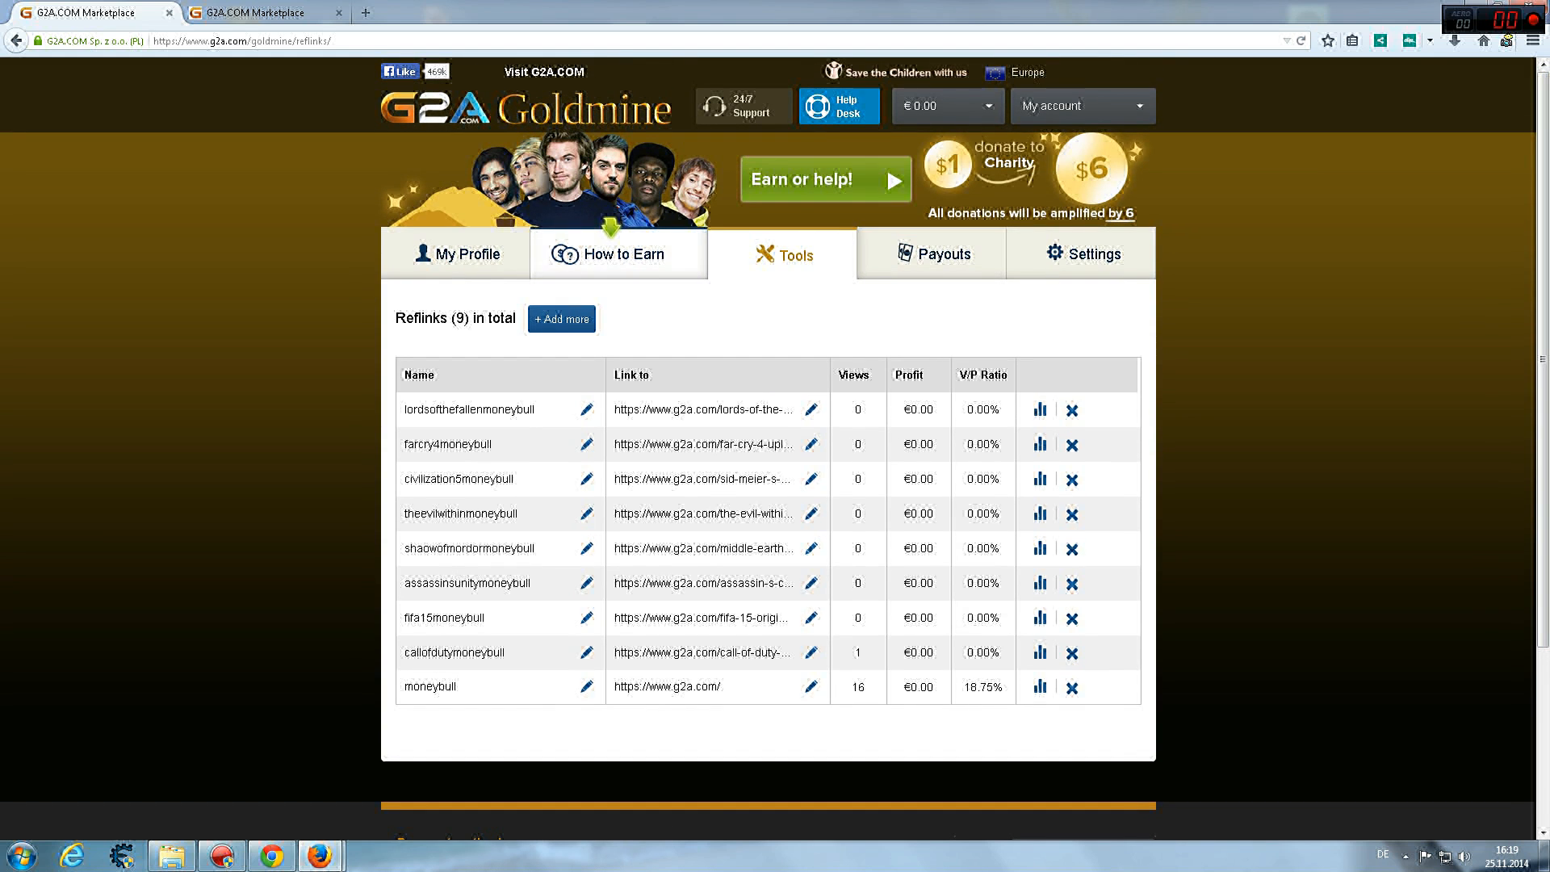
scroll("down", 3)
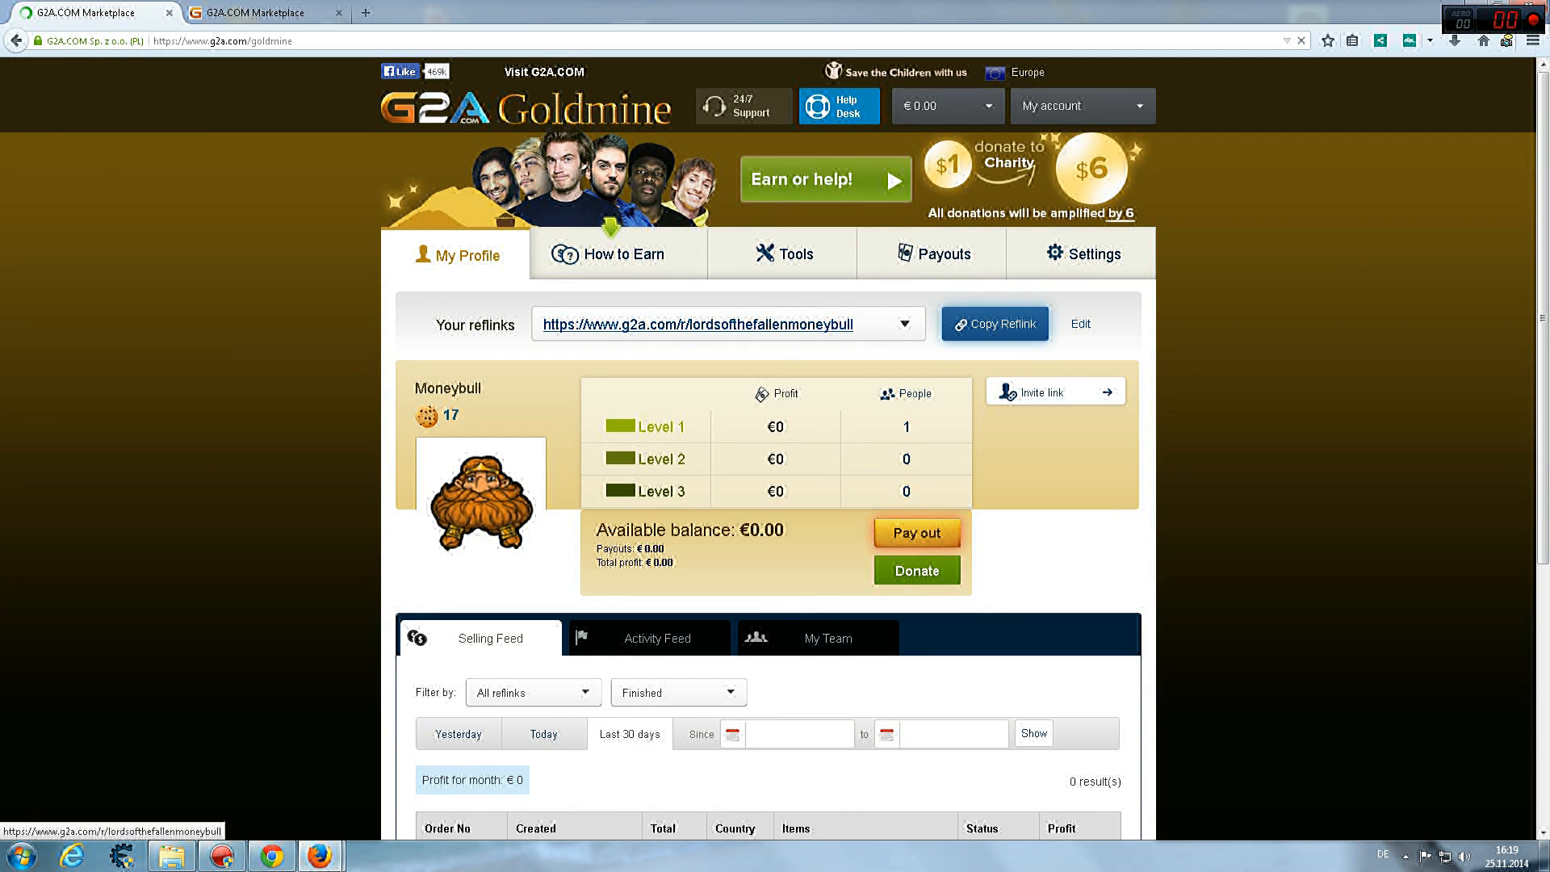
scroll("down", 3)
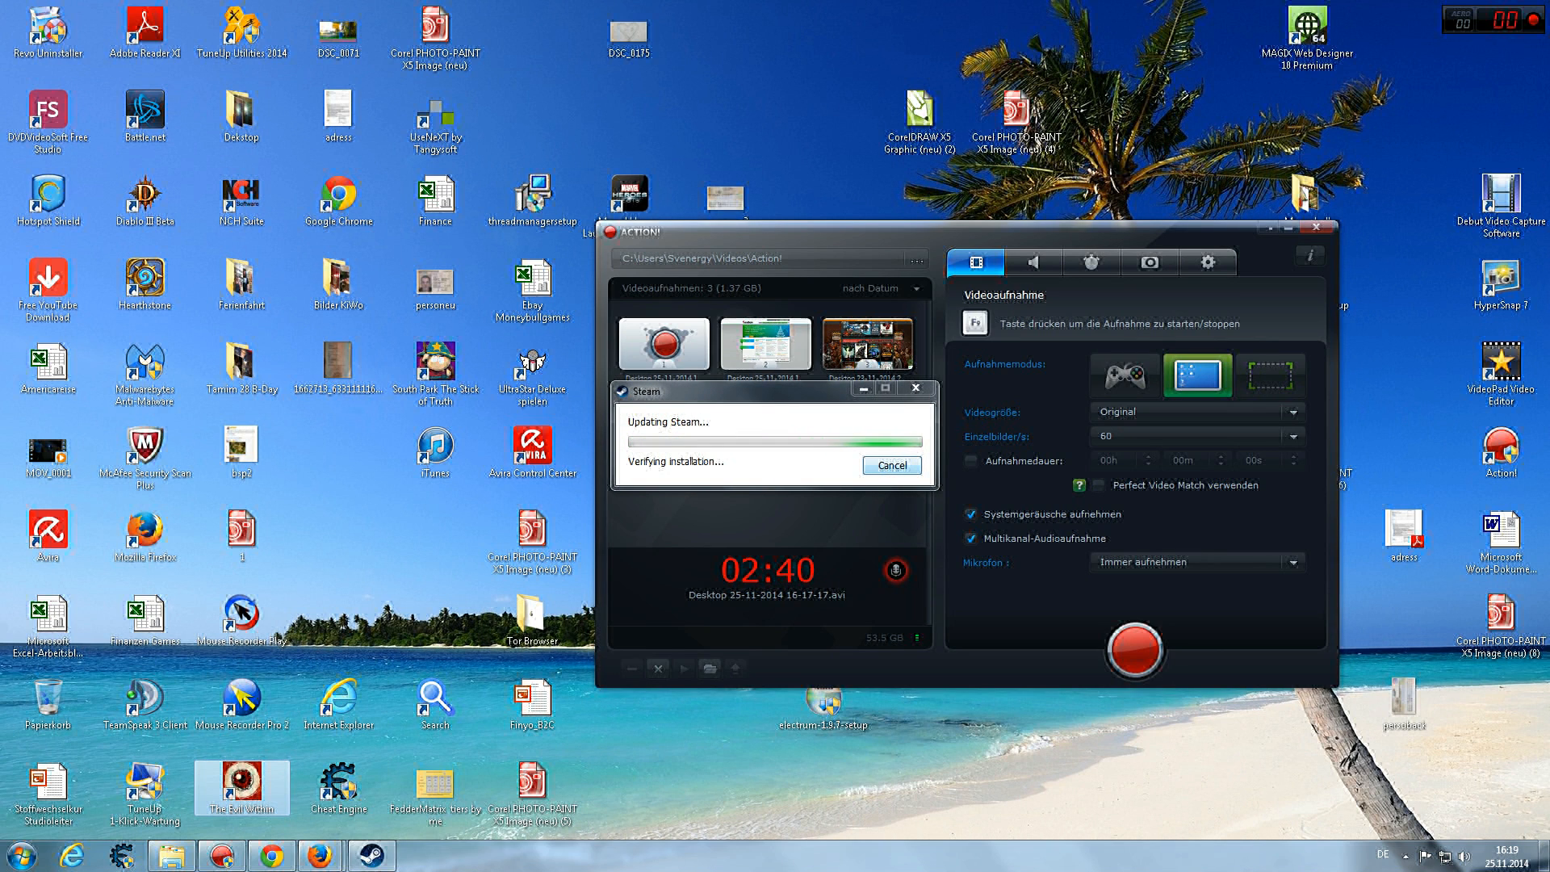
Step: Return to the G2A marketplace homepage tab while Steam finishes updating
left_click(1317, 228)
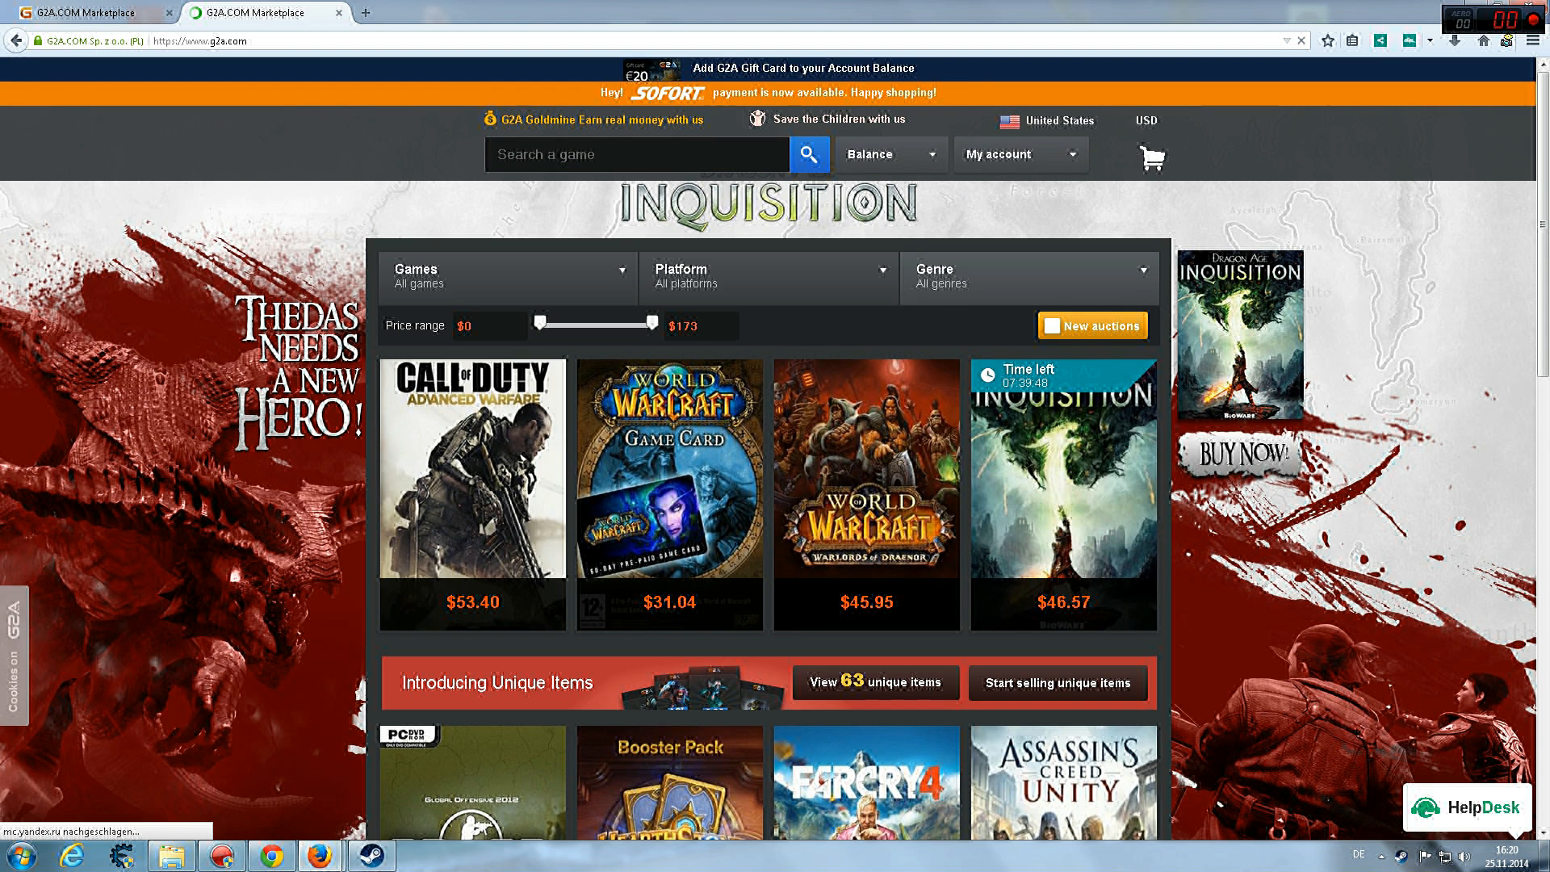
Step: Go to My account > Buying to list the six bought orders
left_click(1018, 155)
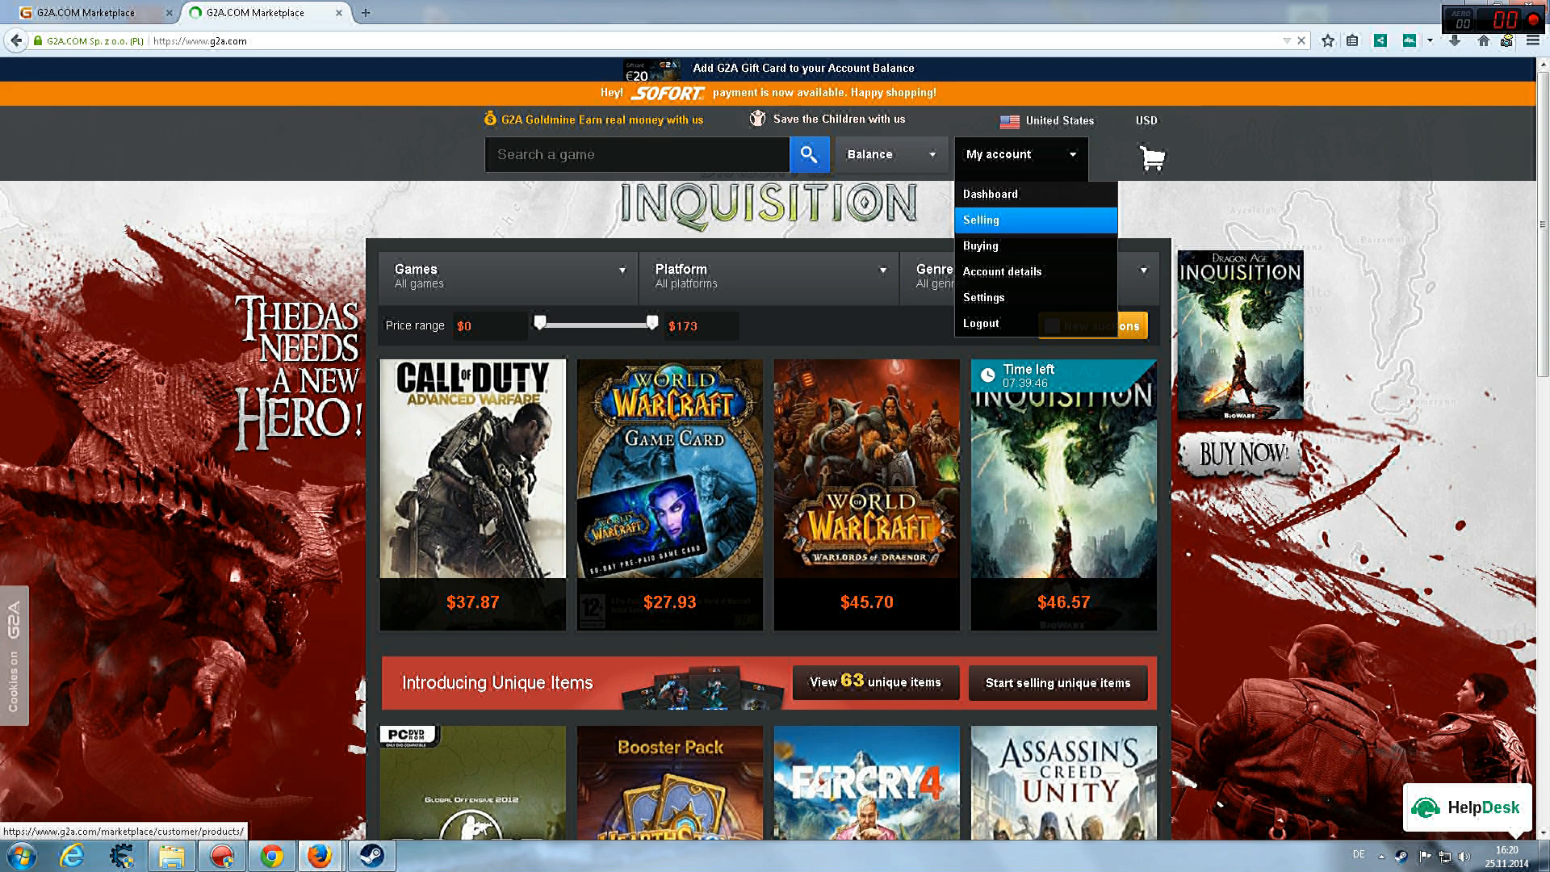
left_click(980, 245)
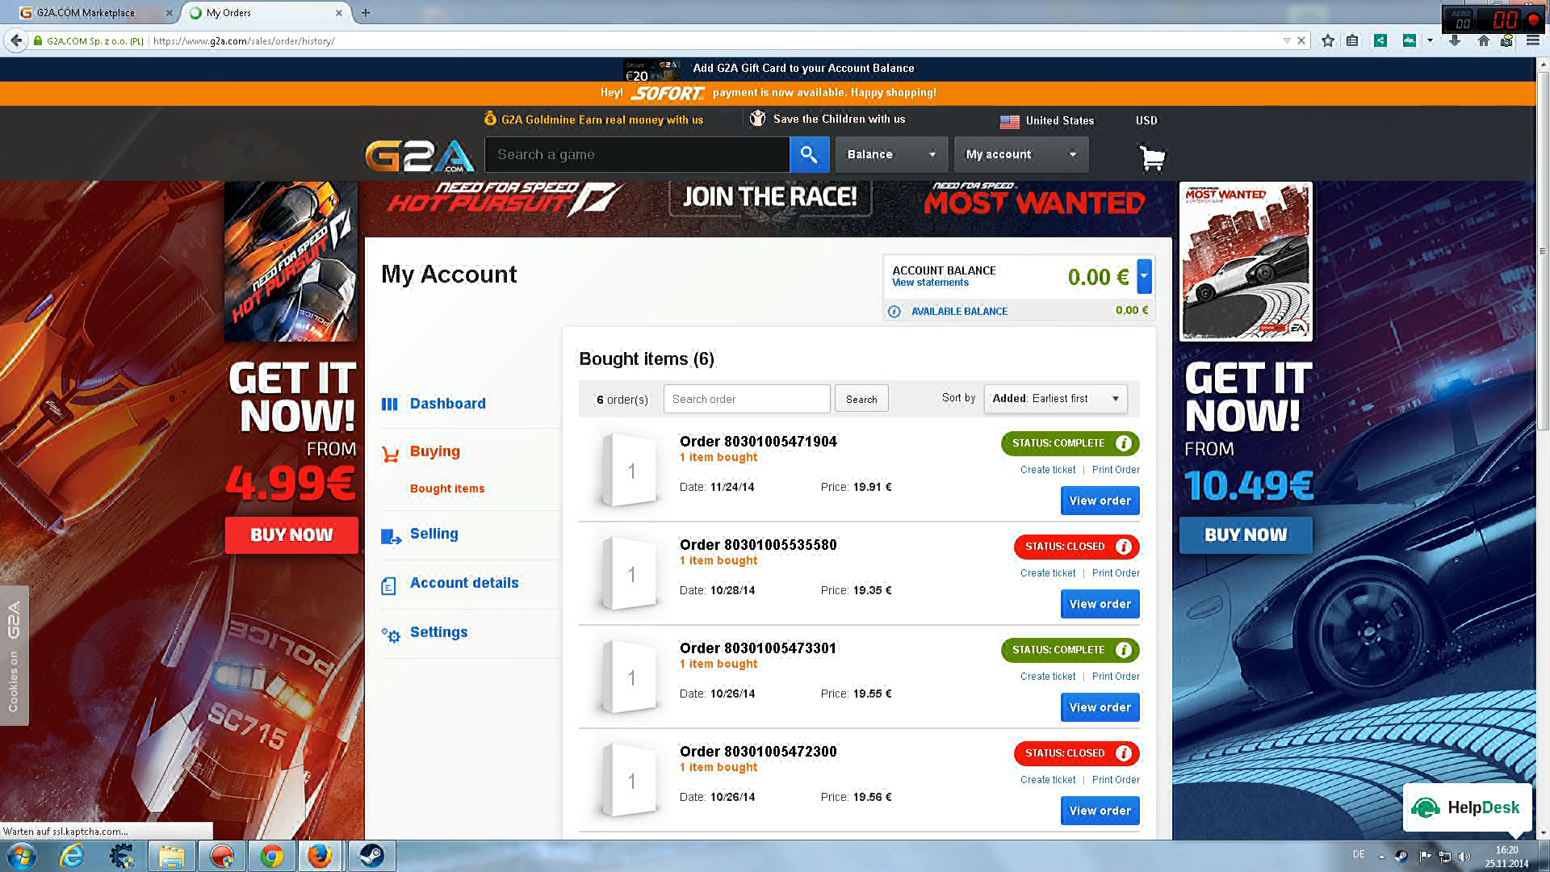
scroll("down", 3)
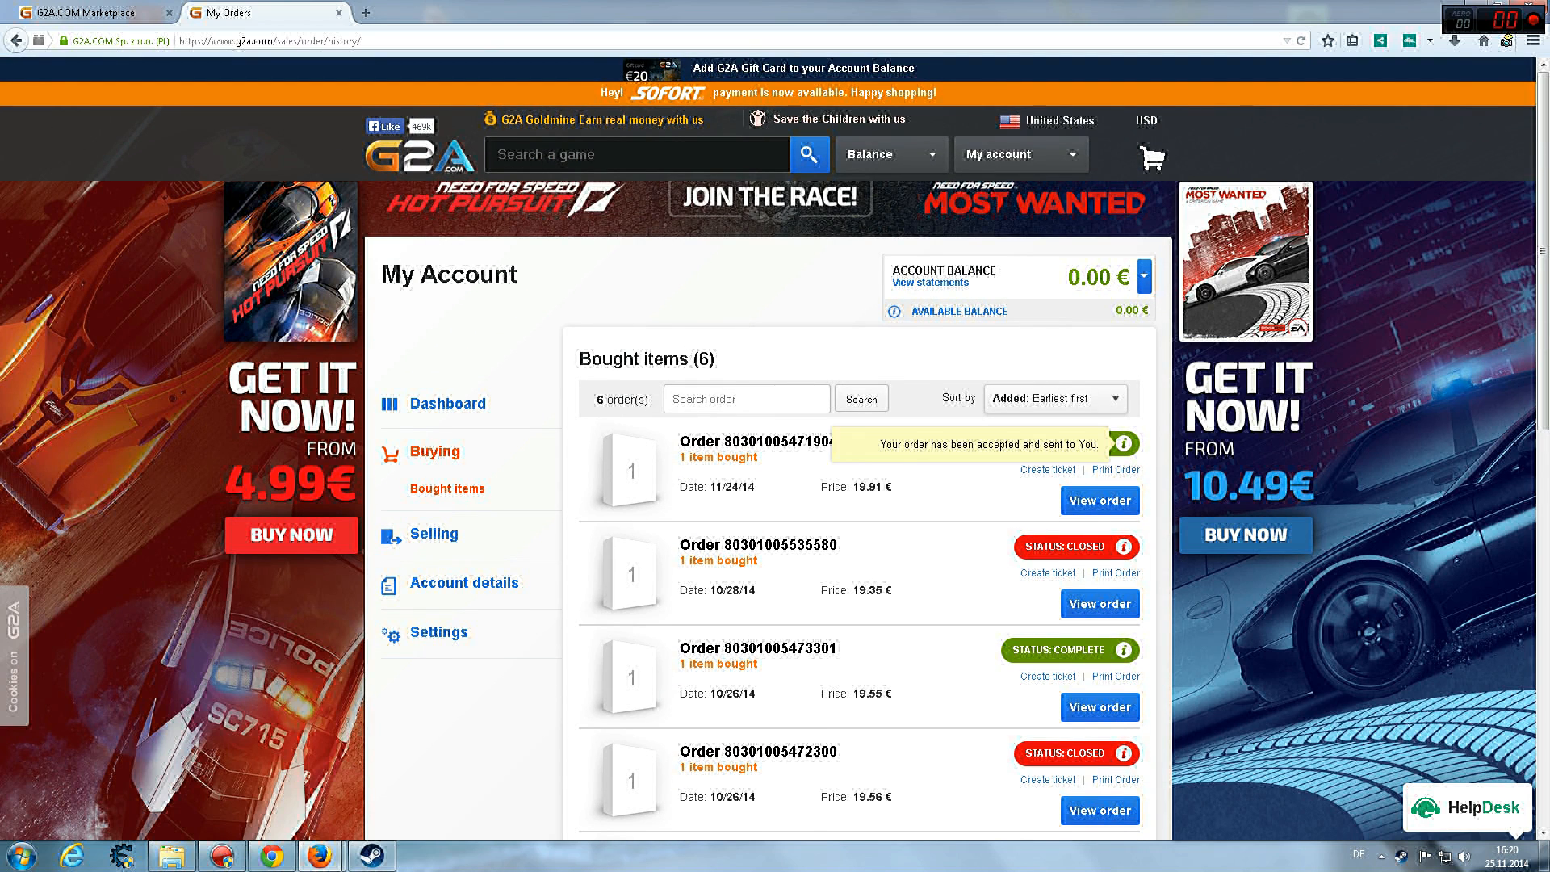
left_click(1098, 499)
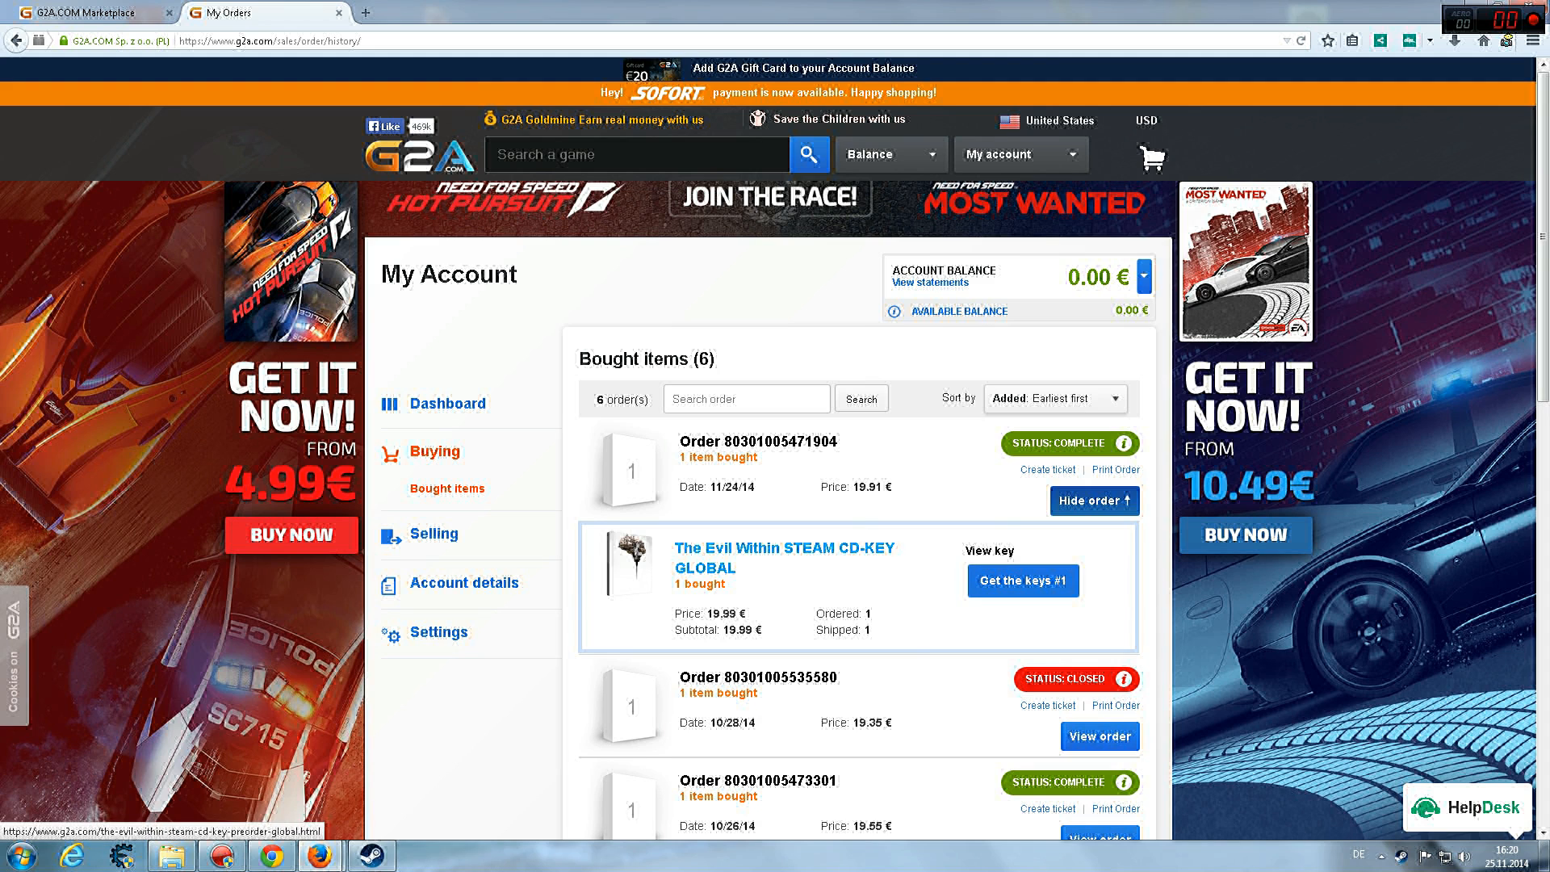
left_click(1022, 579)
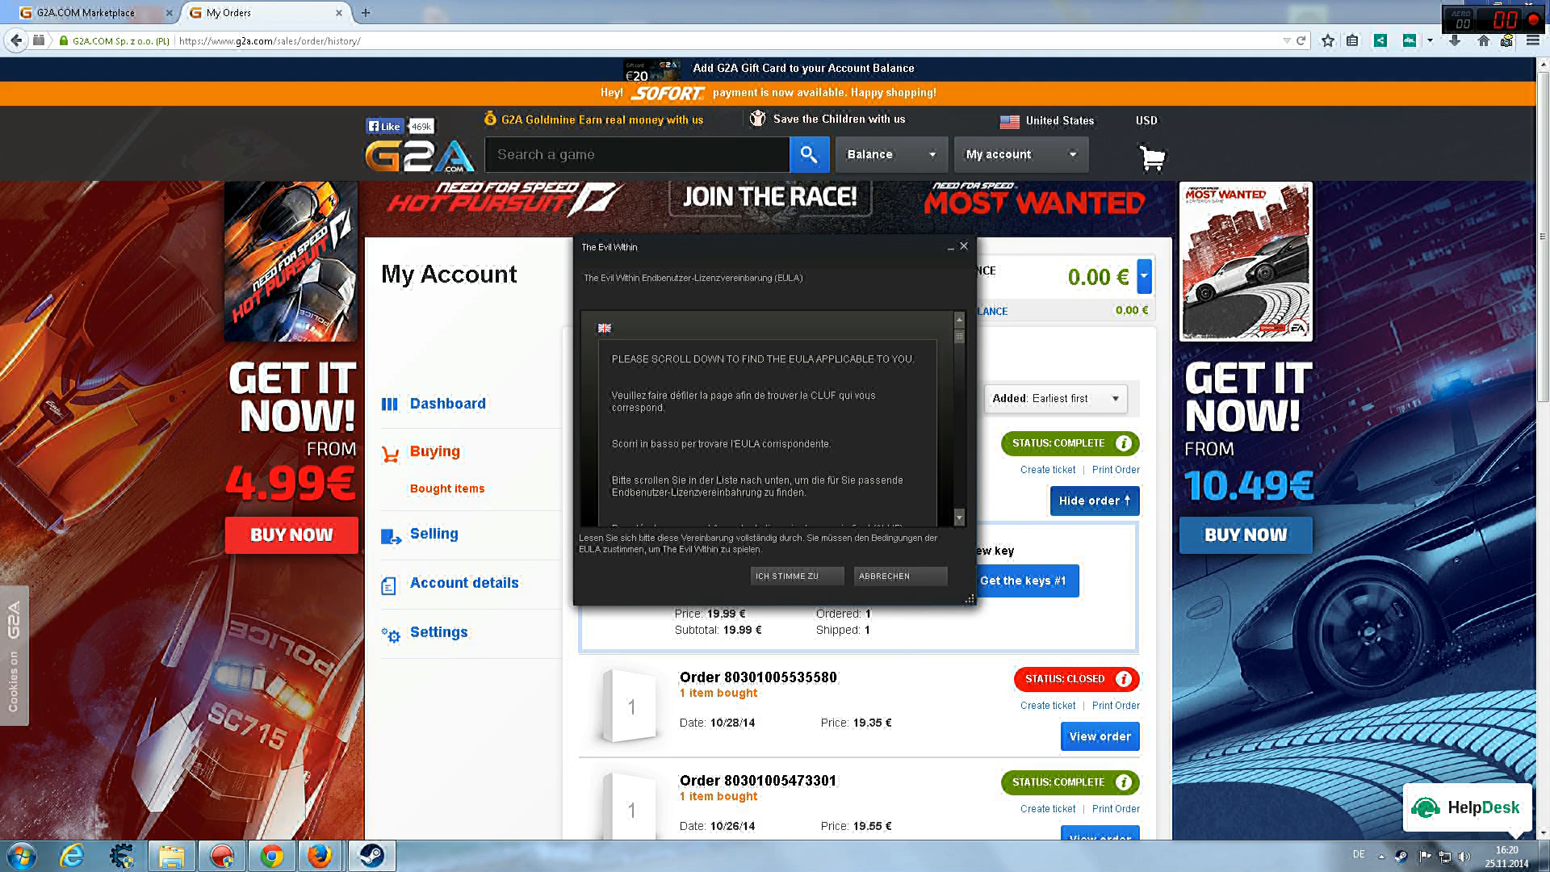
left_click(899, 575)
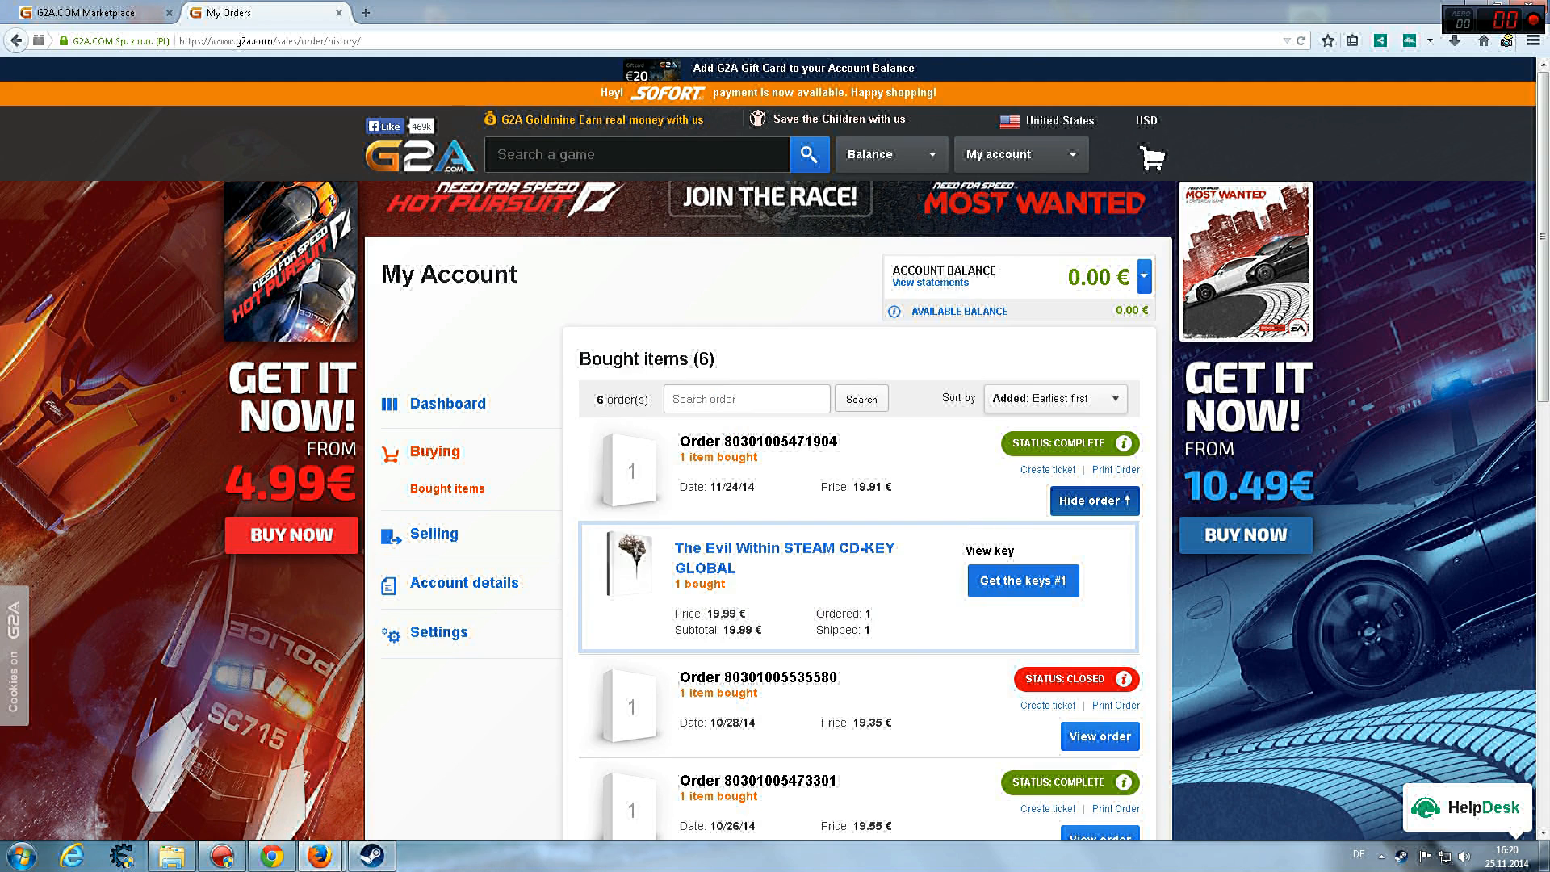